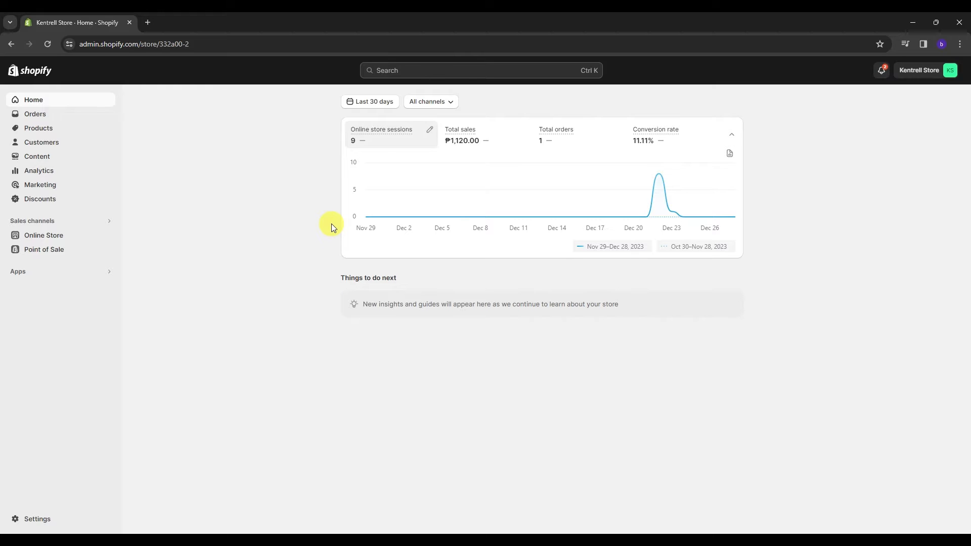
pyautogui.moveTo(105, 159)
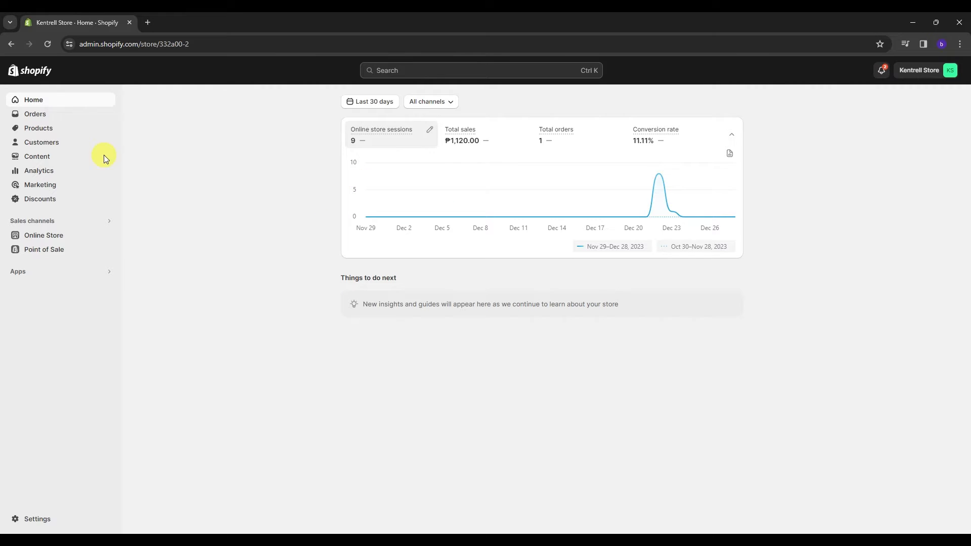
pyautogui.moveTo(344, 179)
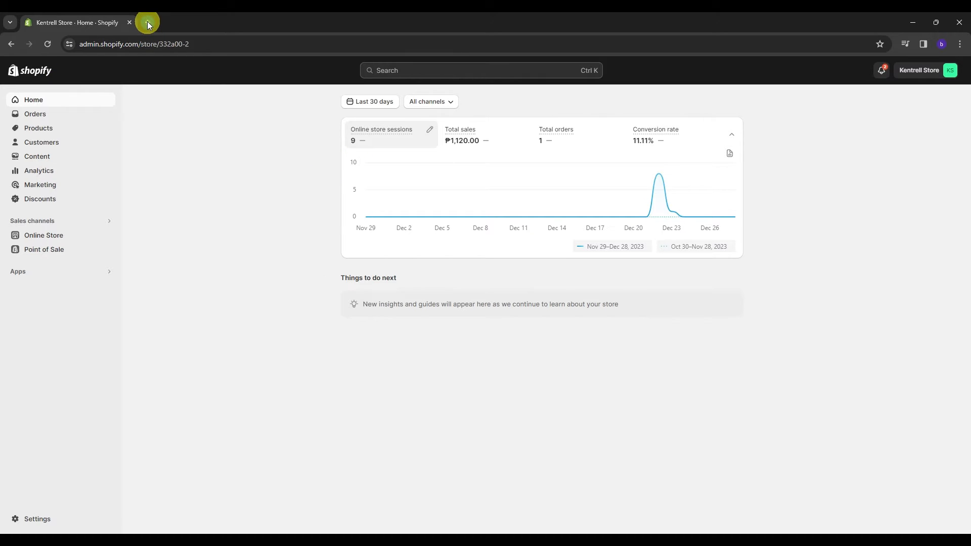
# - Google 'payoneer' in a new tab and open the sponsored Payoneer referral landing page
pyautogui.write('payoneer')
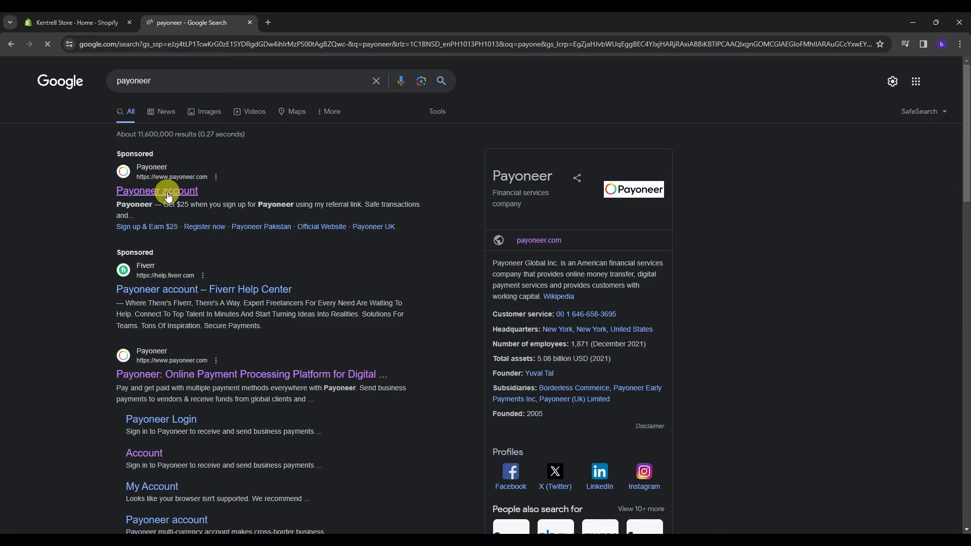
pyautogui.click(156, 190)
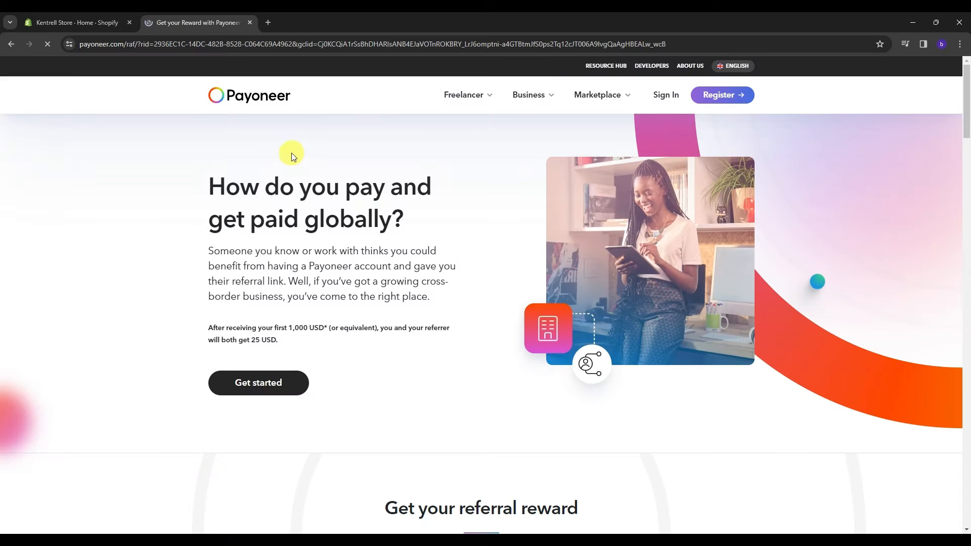
pyautogui.scroll(-3)
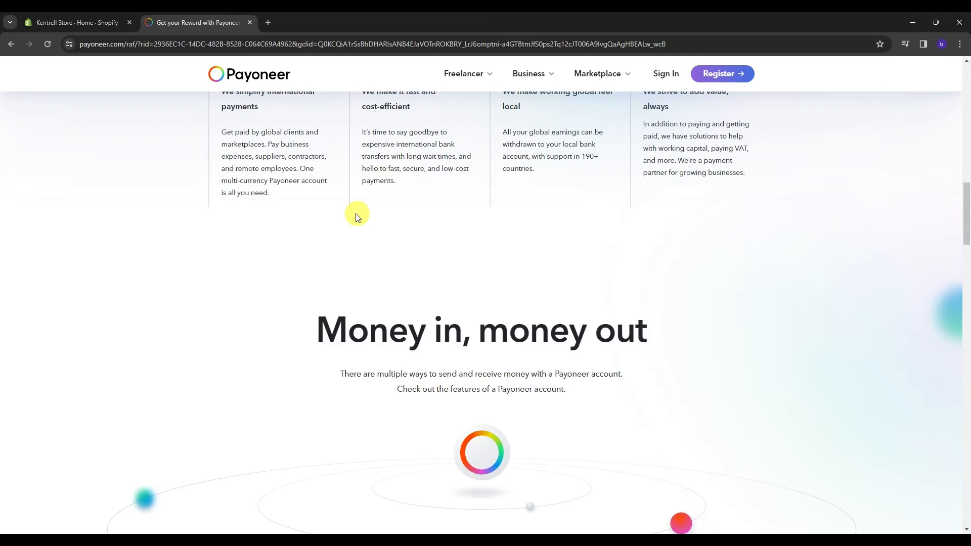
pyautogui.scroll(3)
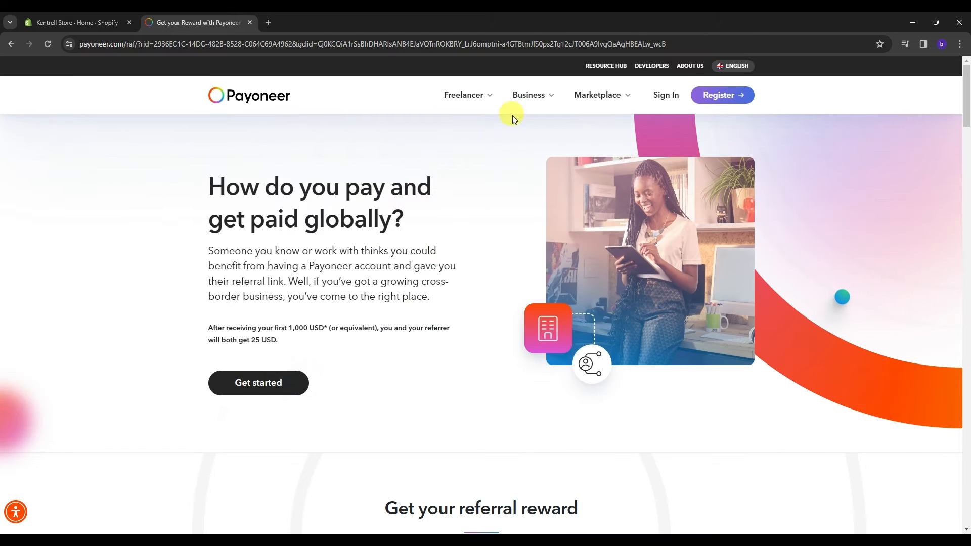
pyautogui.click(596, 94)
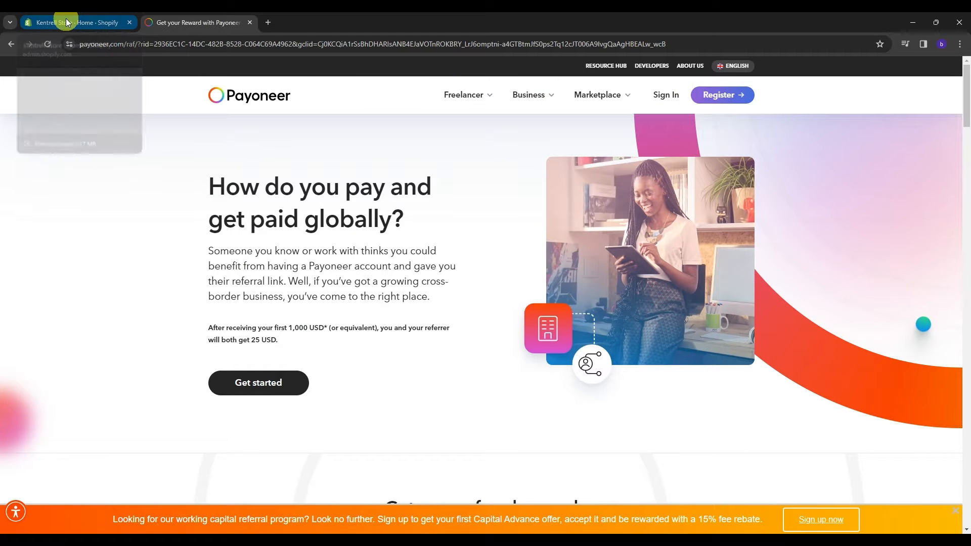
# - Switch back to the Kentrell Store Shopify admin tab
pyautogui.click(77, 22)
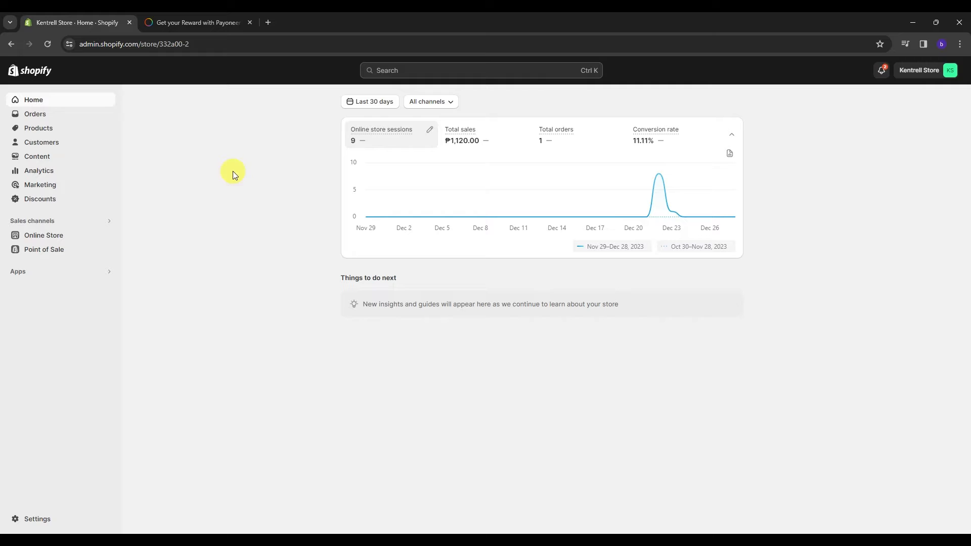
pyautogui.moveTo(665, 143)
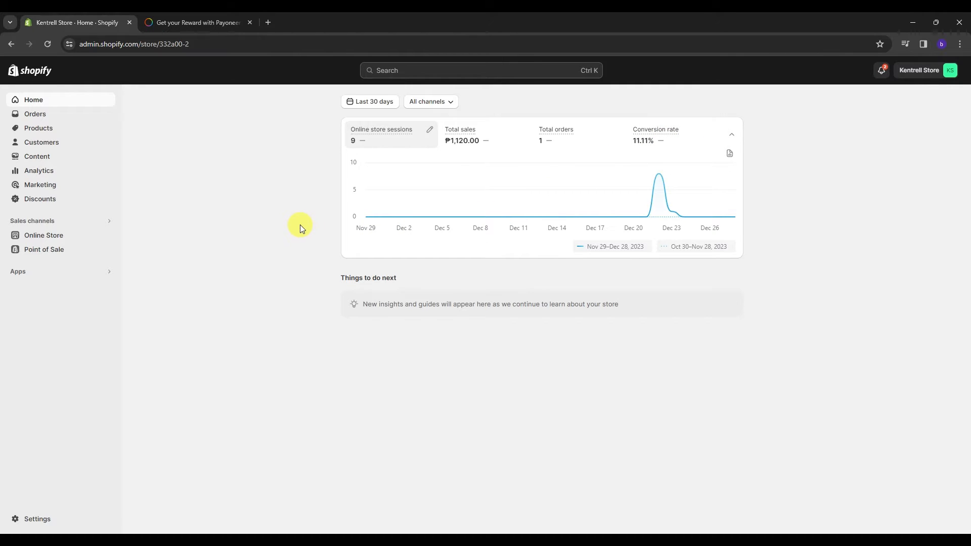
pyautogui.moveTo(257, 228)
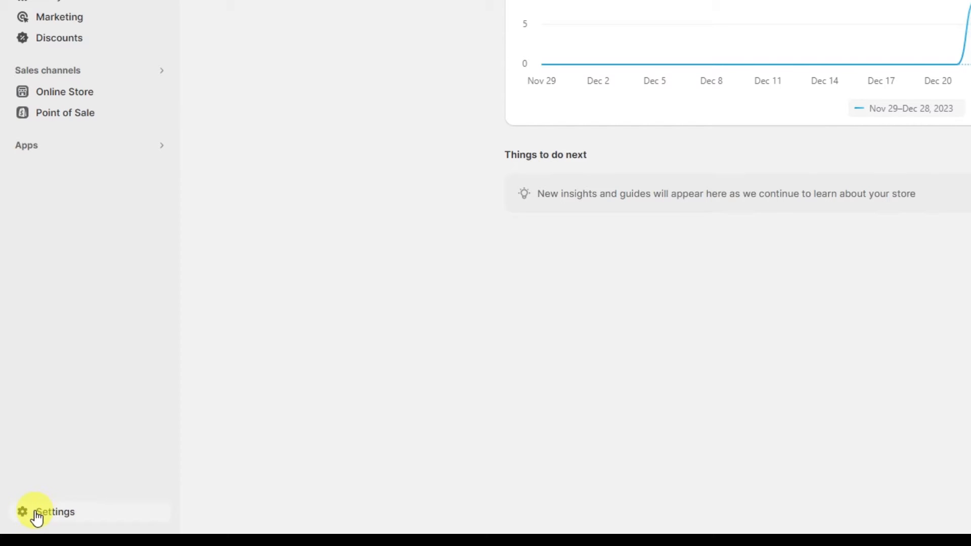
# - Go to Settings > Payments and start adding a supported payment method
pyautogui.click(55, 511)
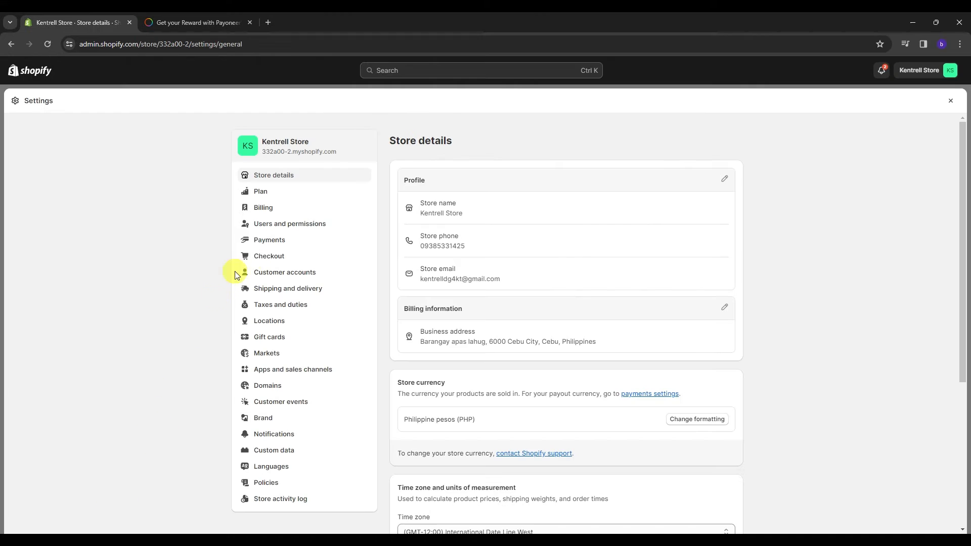
pyautogui.click(270, 239)
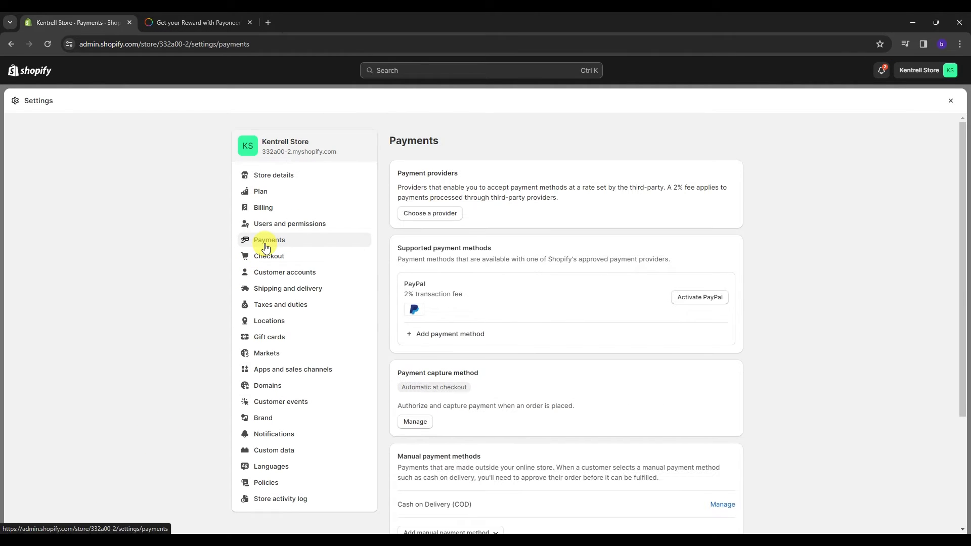
pyautogui.moveTo(601, 253)
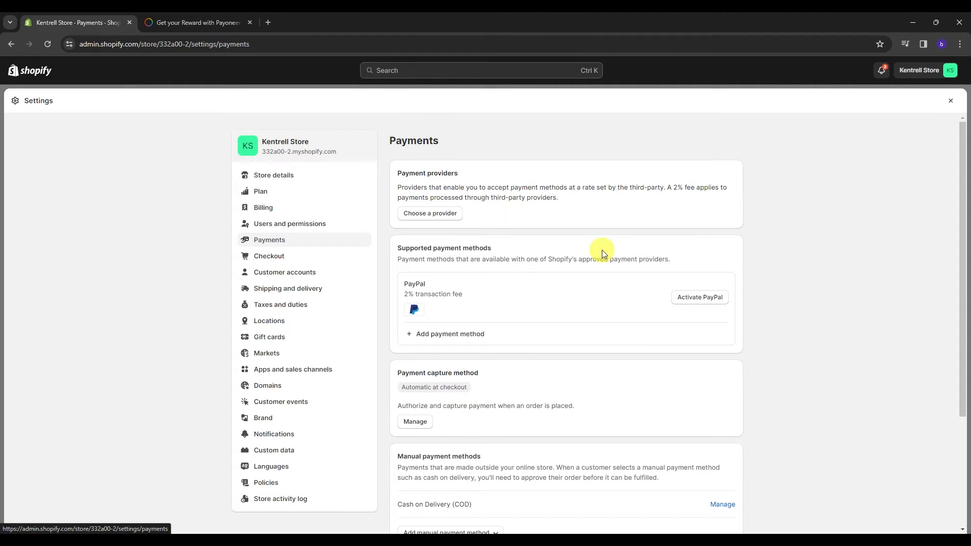
pyautogui.moveTo(505, 307)
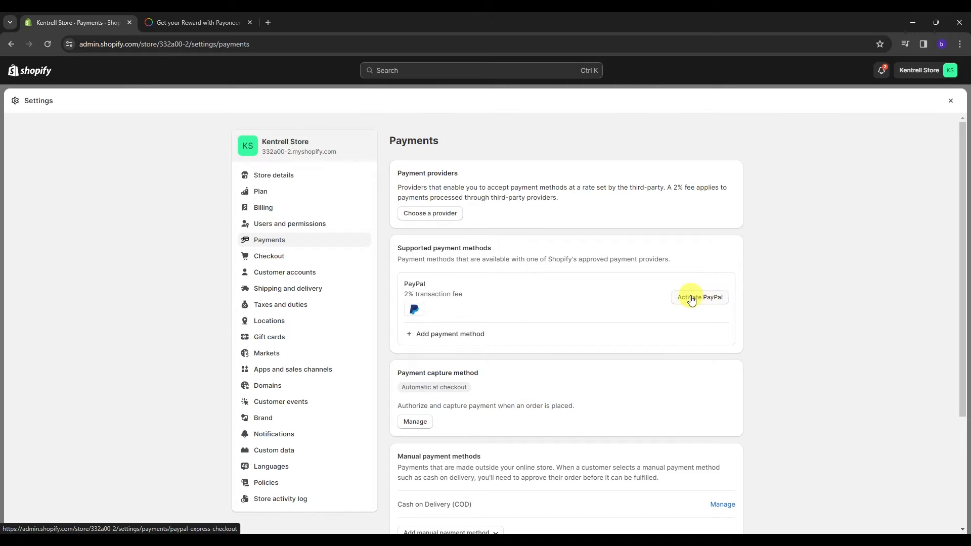
pyautogui.click(449, 335)
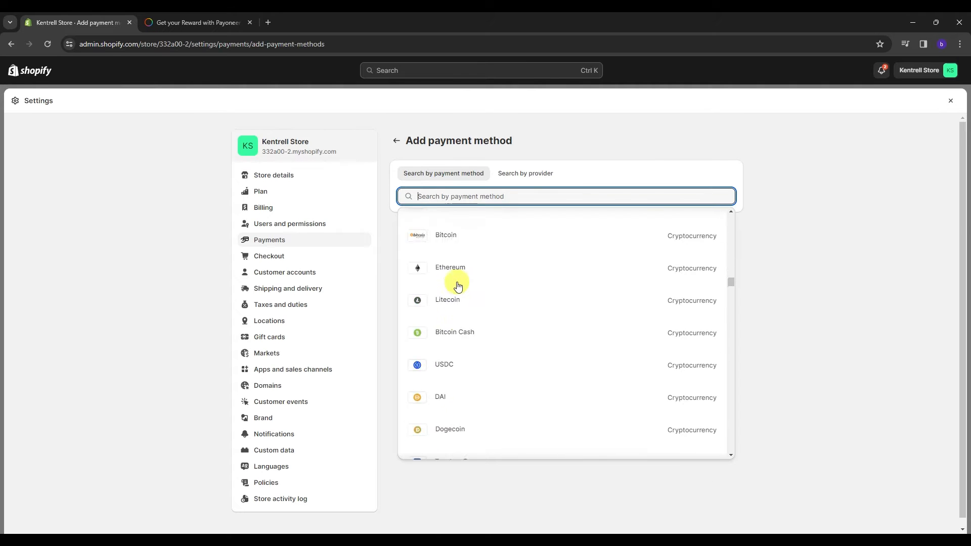
# - Search payment methods for Payoneer, find no results, and return to Payments settings
pyautogui.write('payo')
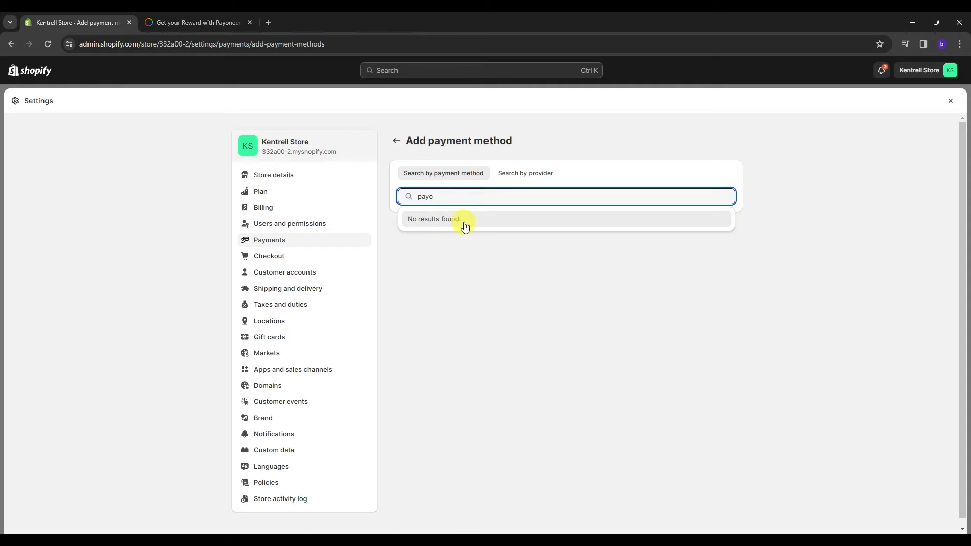
pyautogui.moveTo(447, 227)
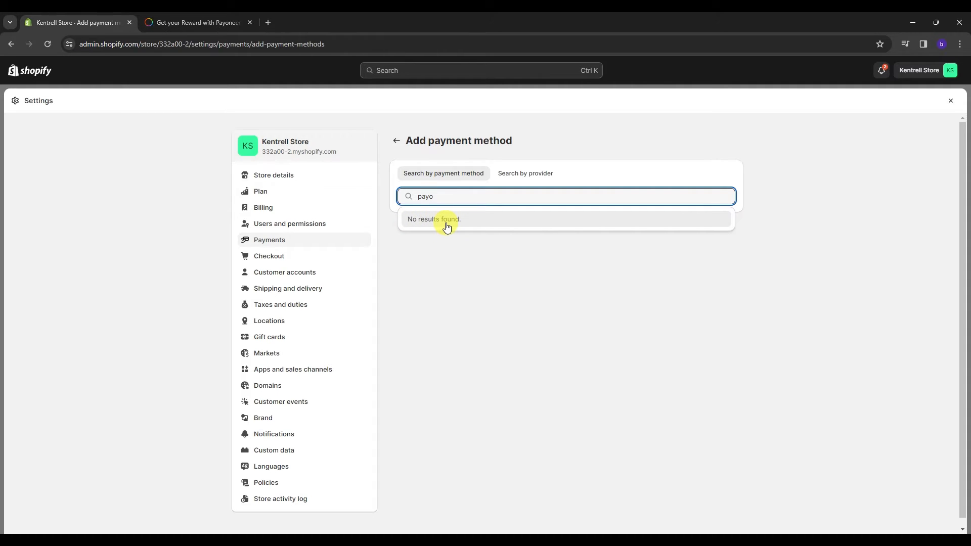
pyautogui.click(397, 140)
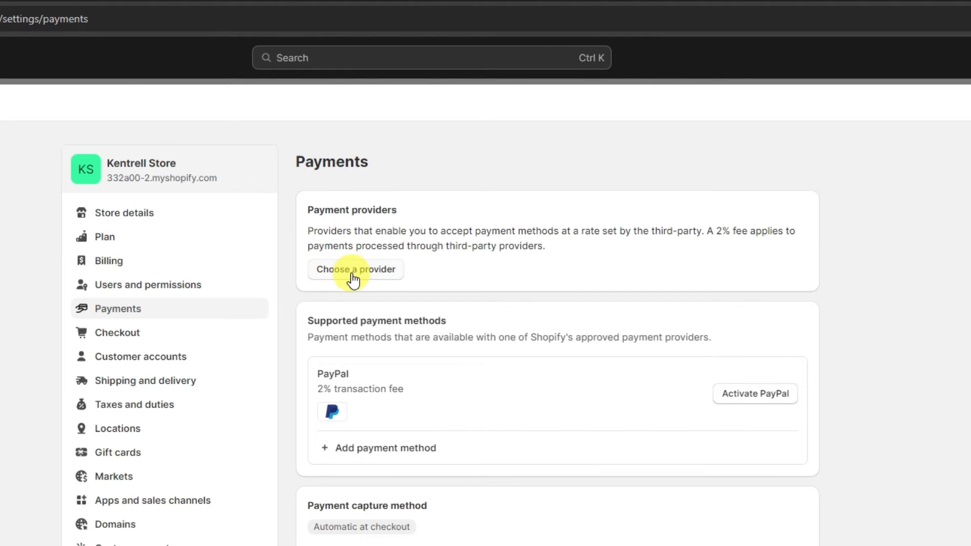
# - Browse third-party providers and open Payoneer Checkout Native Cards
pyautogui.click(356, 268)
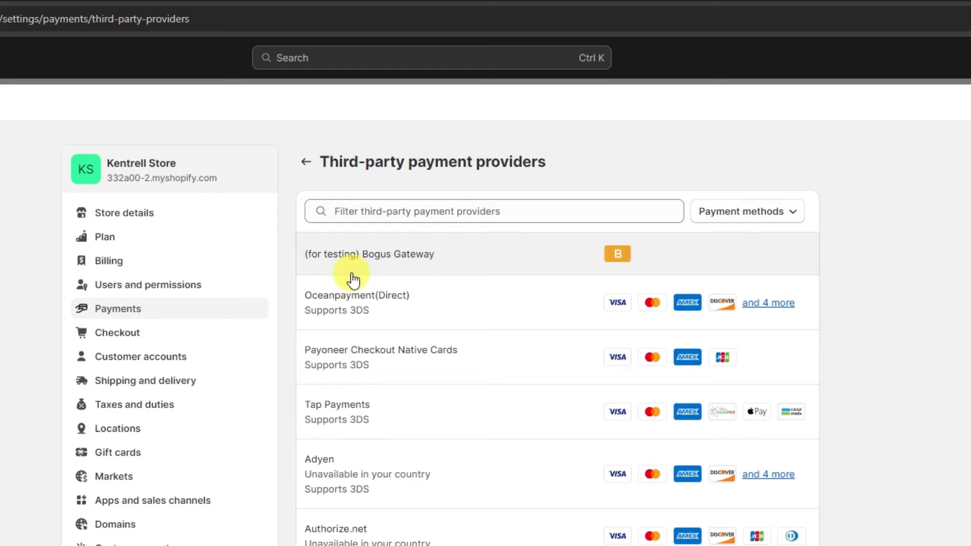
pyautogui.scroll(-3)
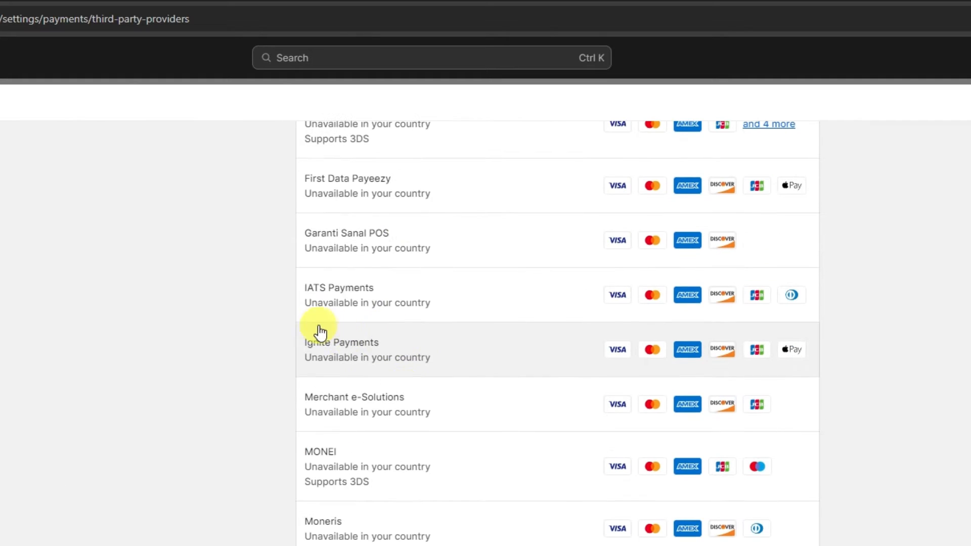
pyautogui.moveTo(322, 373)
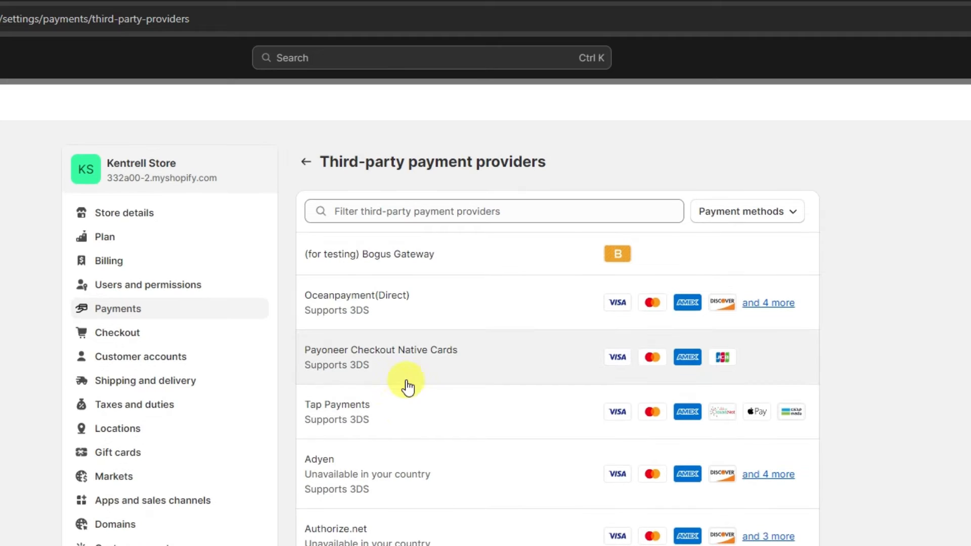
pyautogui.moveTo(426, 372)
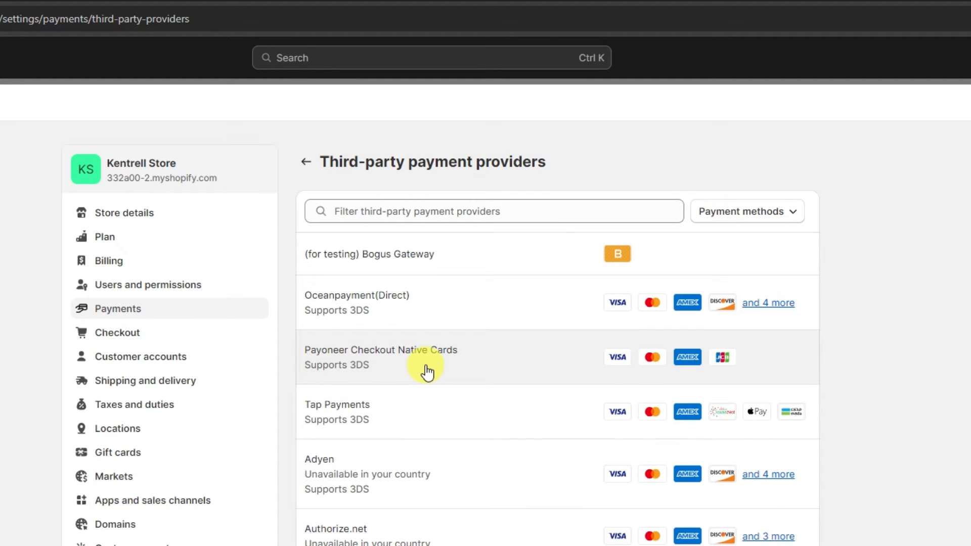
pyautogui.click(381, 350)
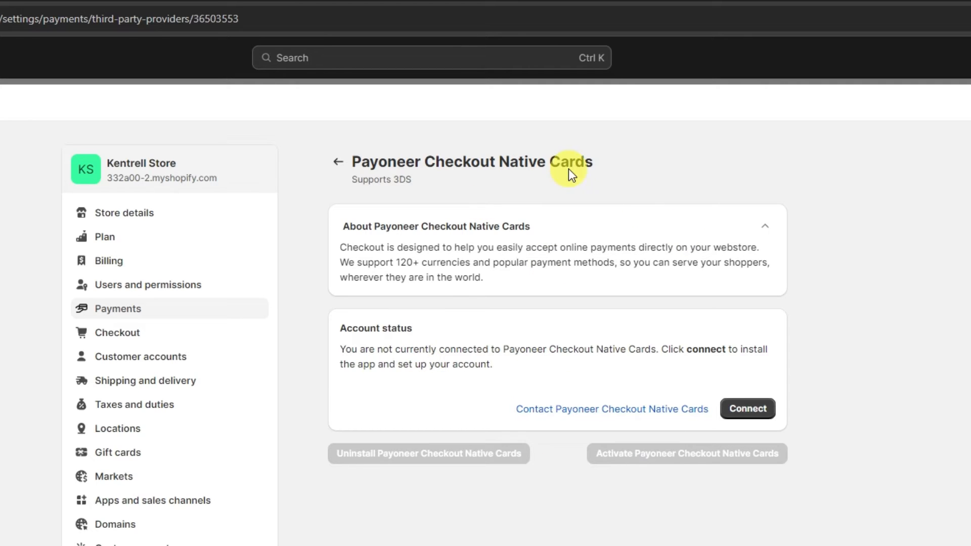
pyautogui.moveTo(557, 292)
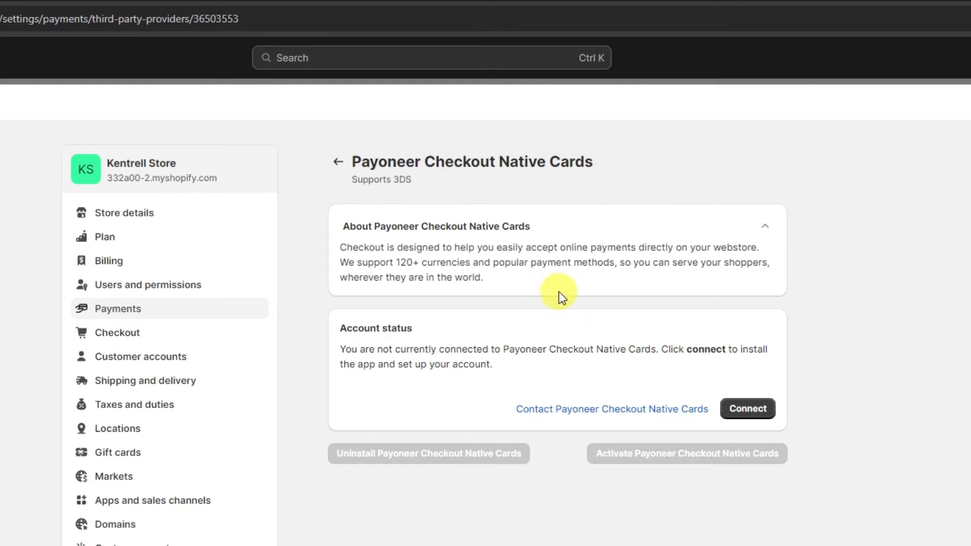
# - Connect and install the Payoneer Checkout Native Cards app, approving its store access
pyautogui.click(746, 408)
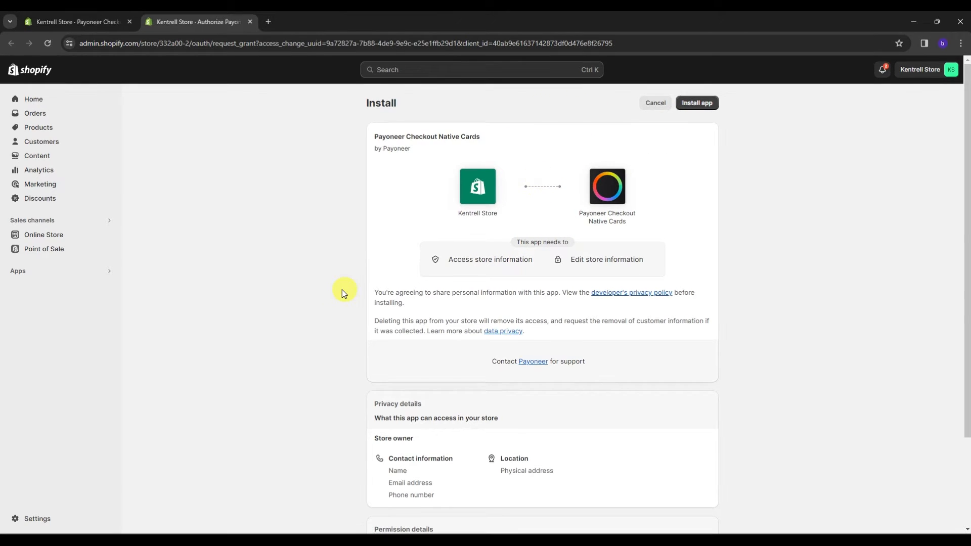
pyautogui.click(696, 102)
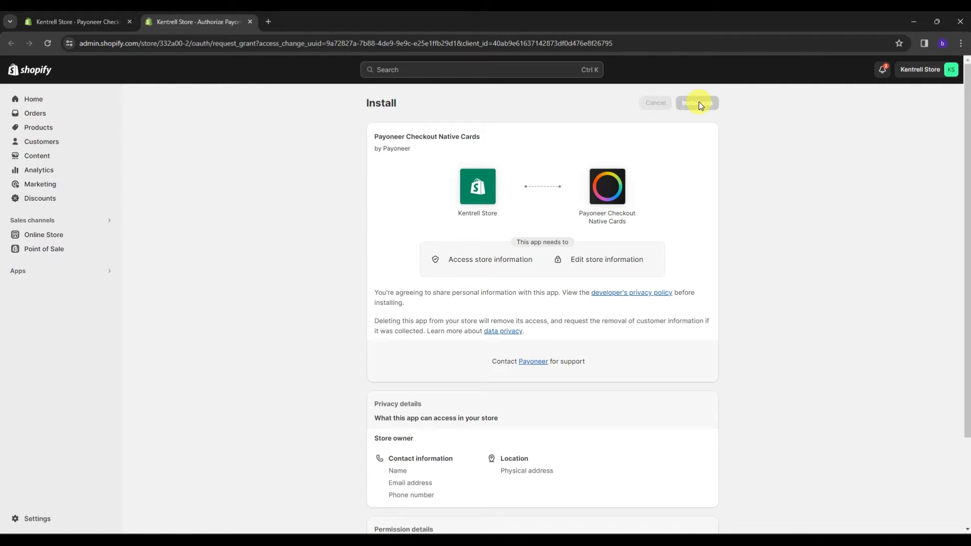
pyautogui.click(696, 103)
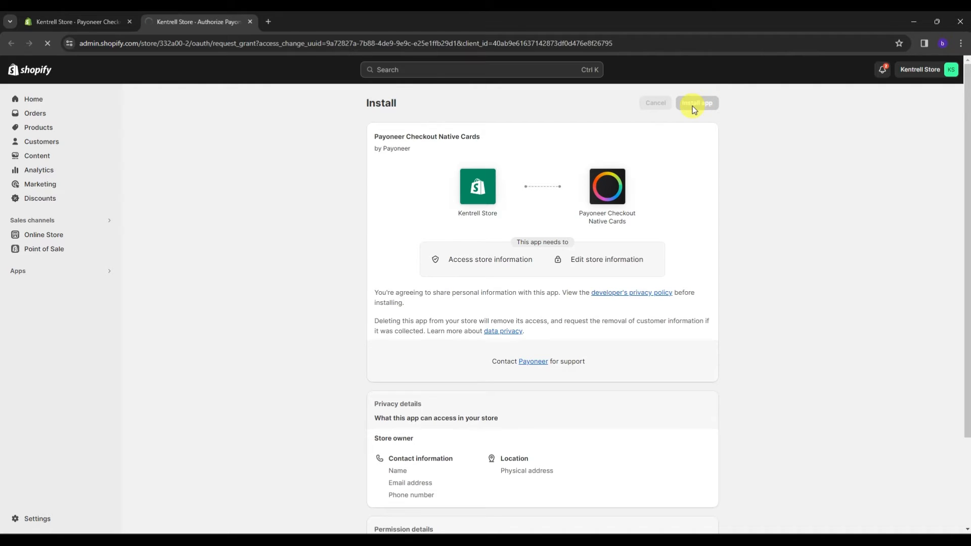
pyautogui.click(696, 103)
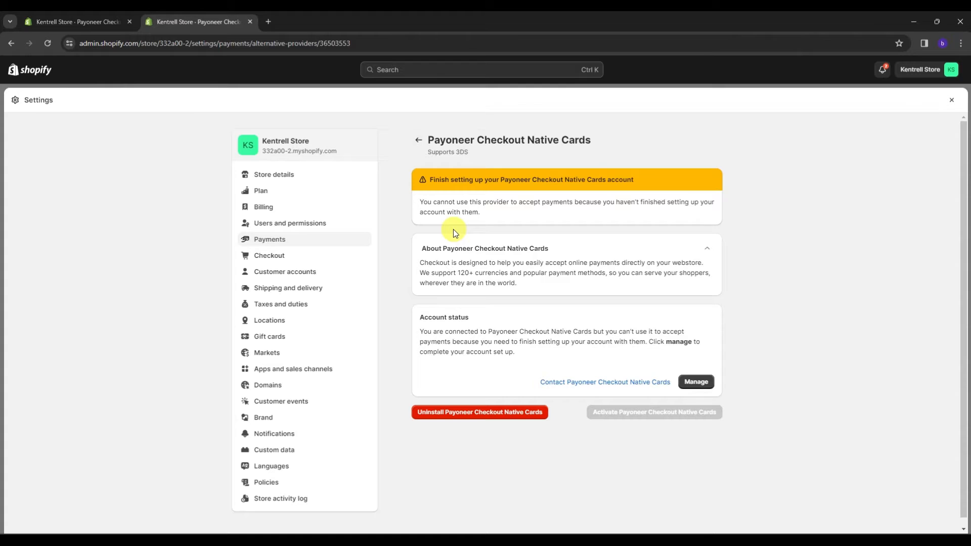
pyautogui.moveTo(512, 220)
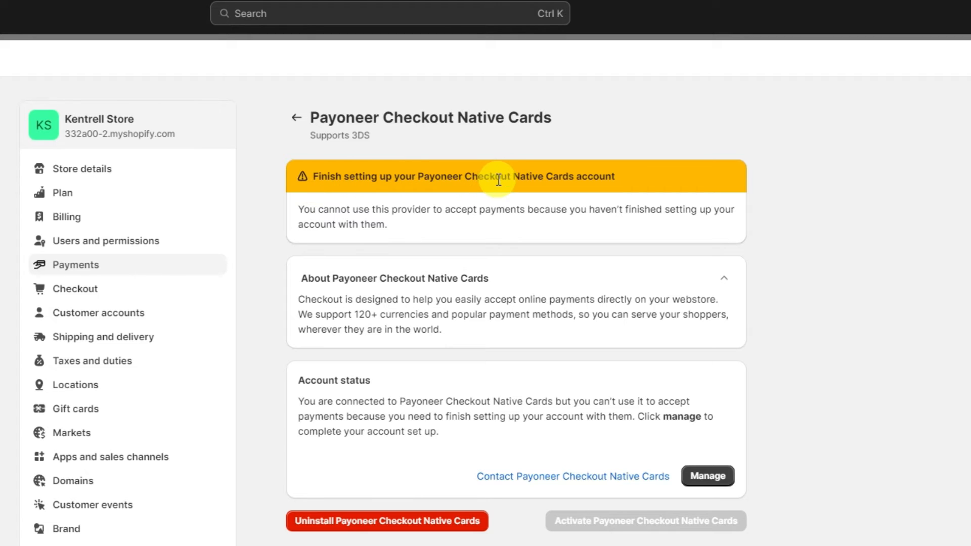
pyautogui.moveTo(317, 210)
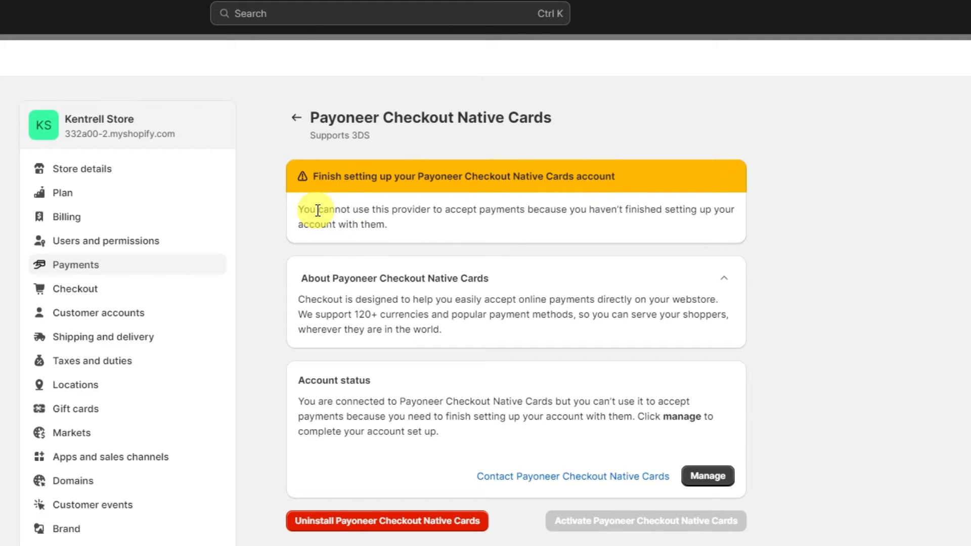
pyautogui.moveTo(464, 209)
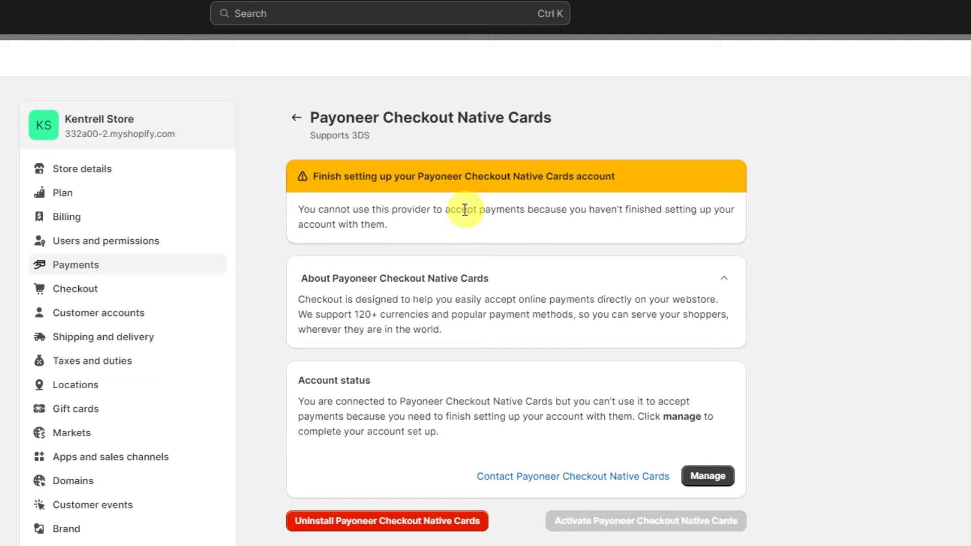
pyautogui.moveTo(406, 215)
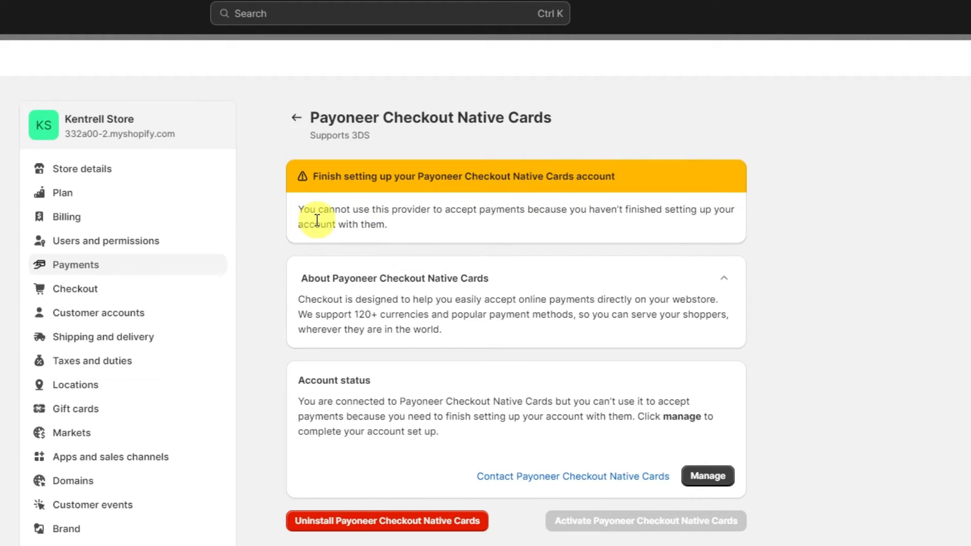
pyautogui.moveTo(707, 476)
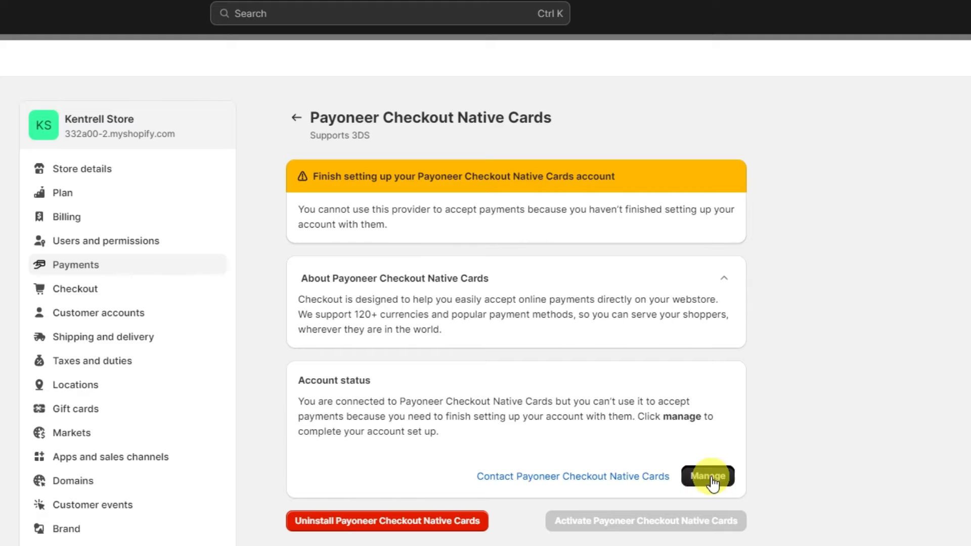
# - Continue the unfinished Payoneer Checkout account setup via Manage
pyautogui.click(706, 477)
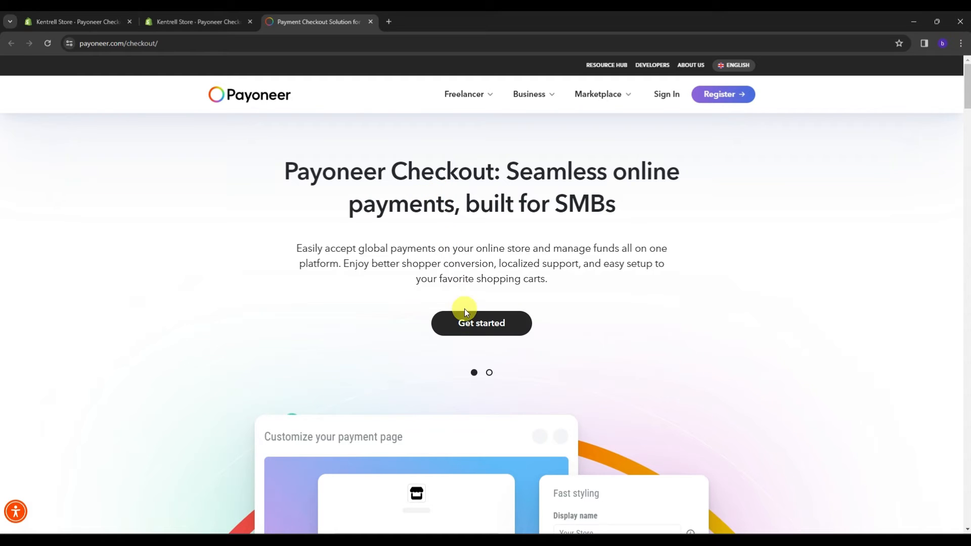
# - Open the Payoneer Checkout Get started form, scroll through it, and submit it
pyautogui.click(481, 322)
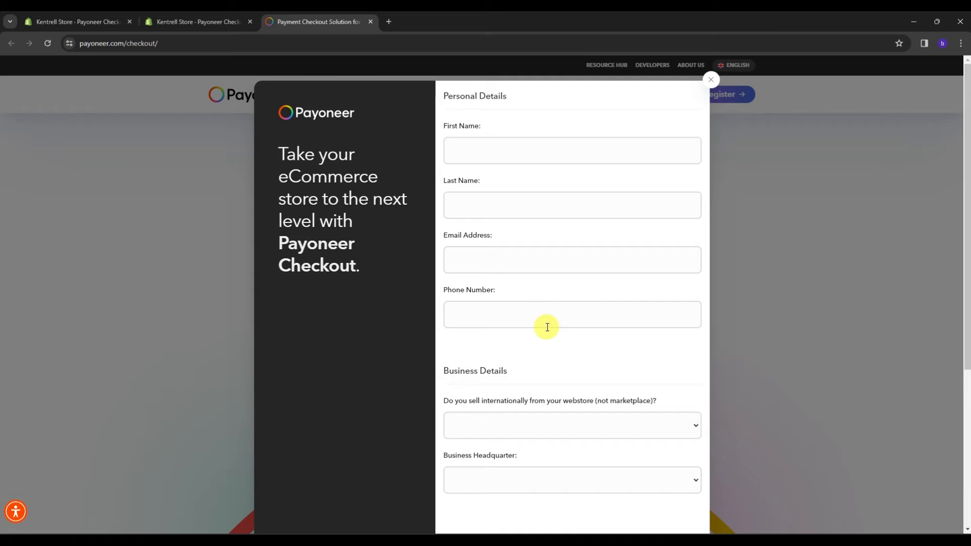
pyautogui.moveTo(299, 237)
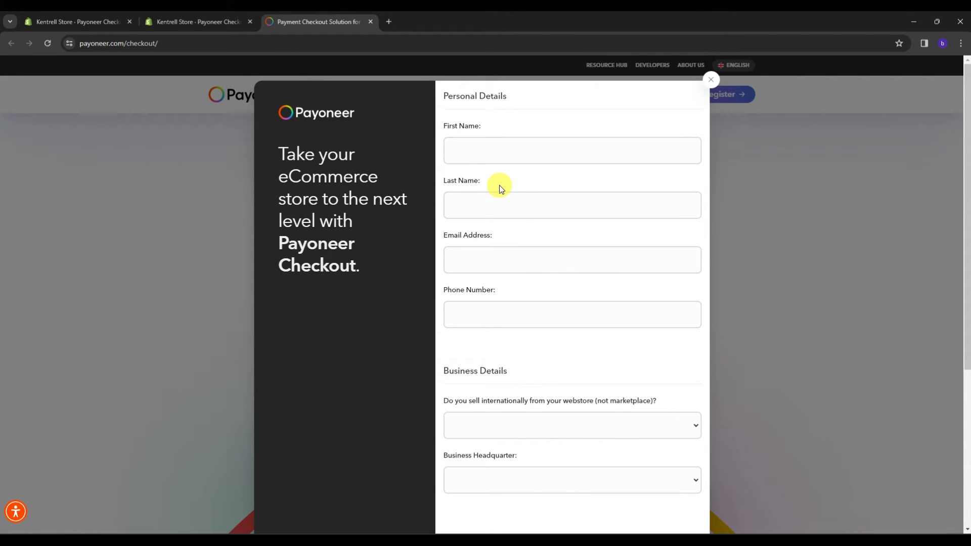
pyautogui.scroll(-3)
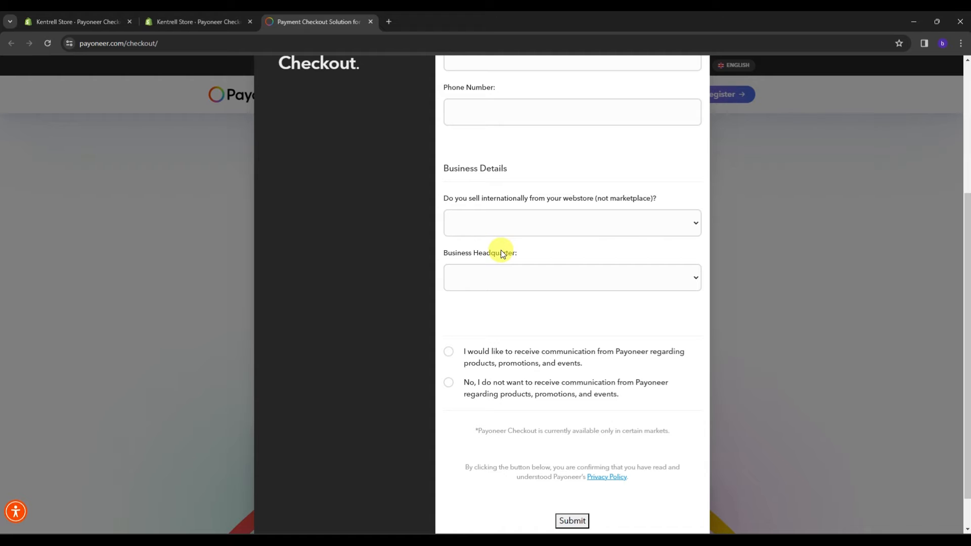
pyautogui.moveTo(494, 268)
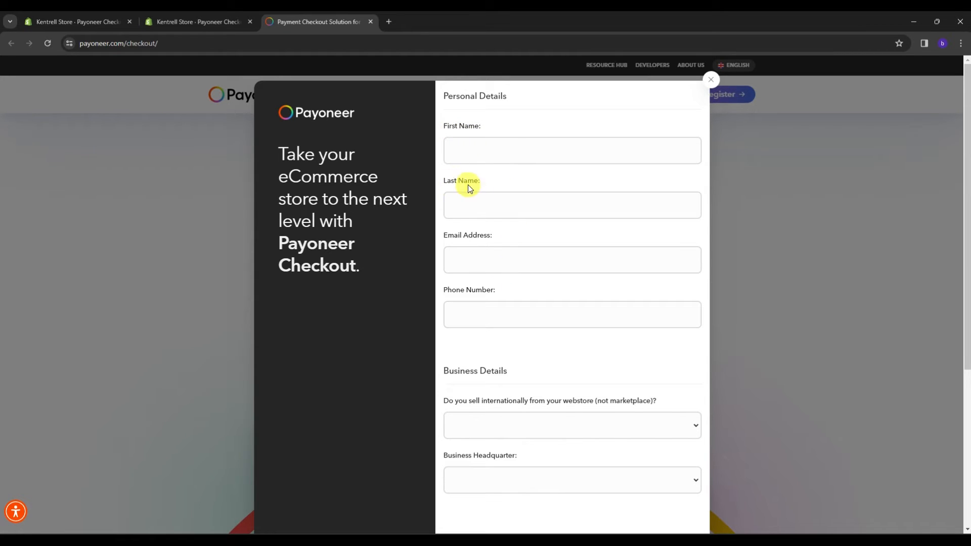
pyautogui.scroll(-3)
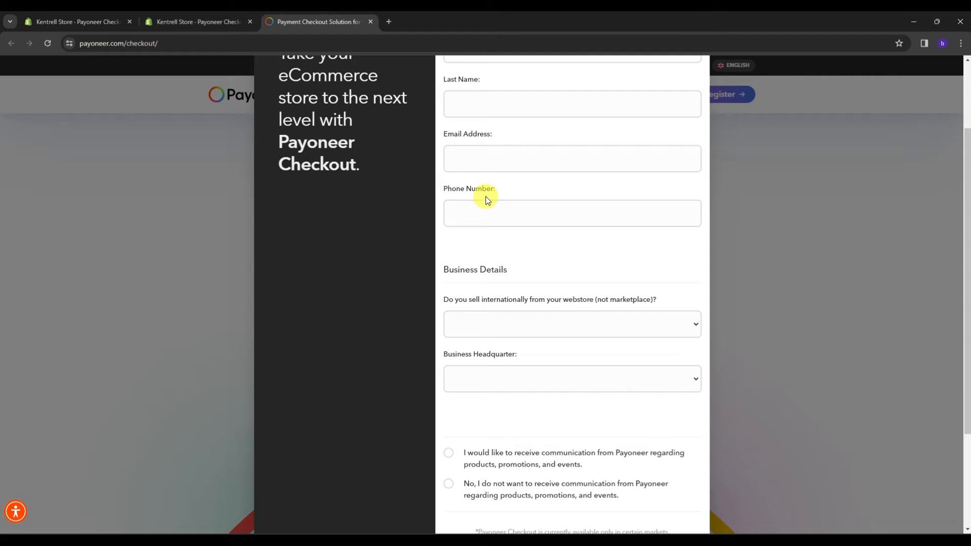
pyautogui.moveTo(600, 312)
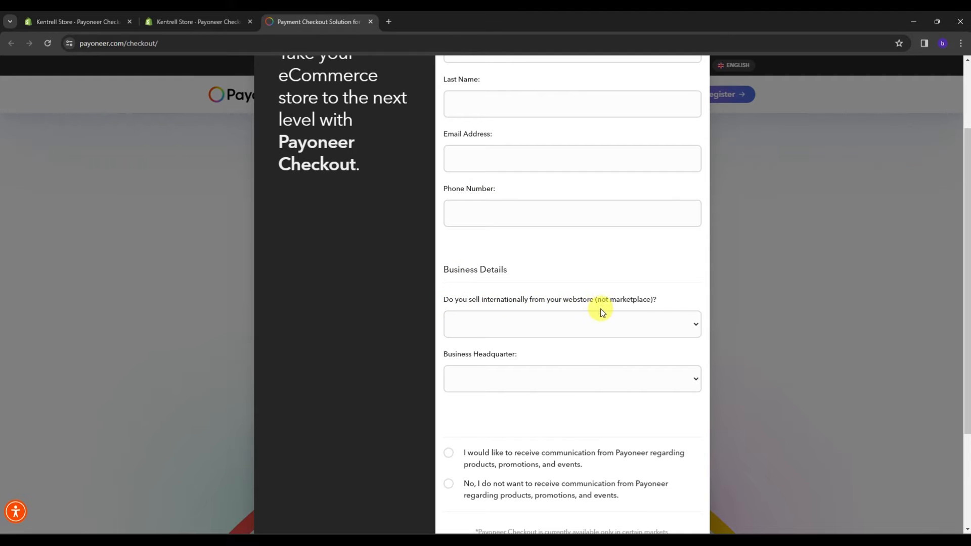
pyautogui.scroll(-3)
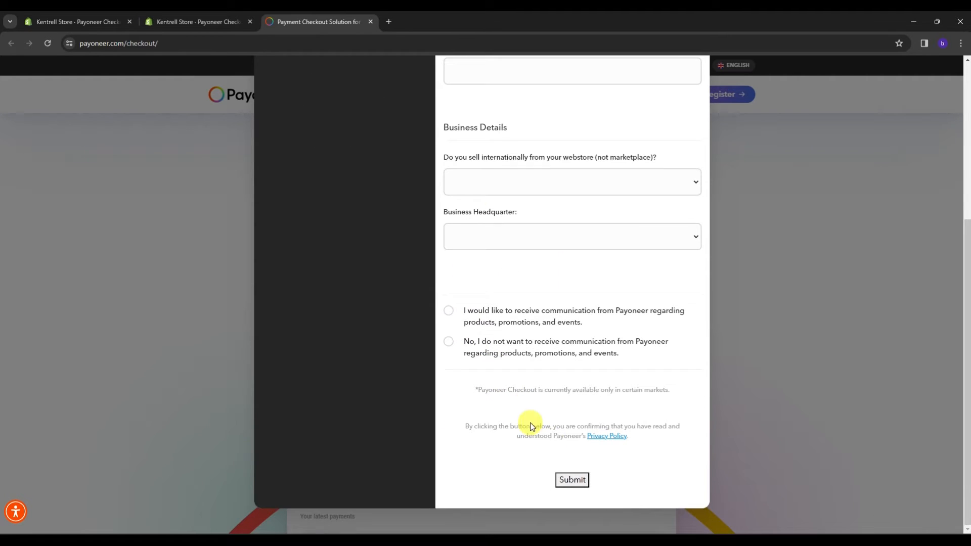
pyautogui.click(571, 479)
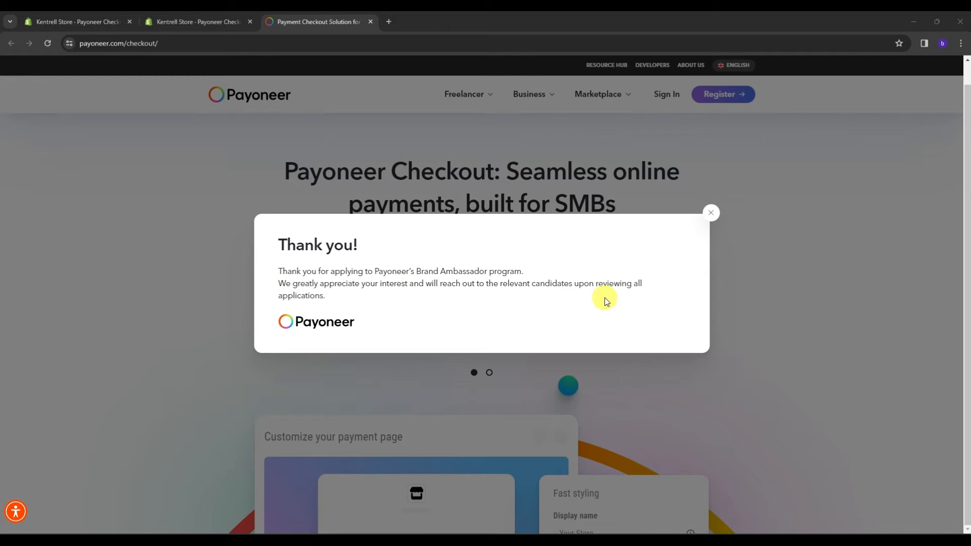
pyautogui.moveTo(598, 283)
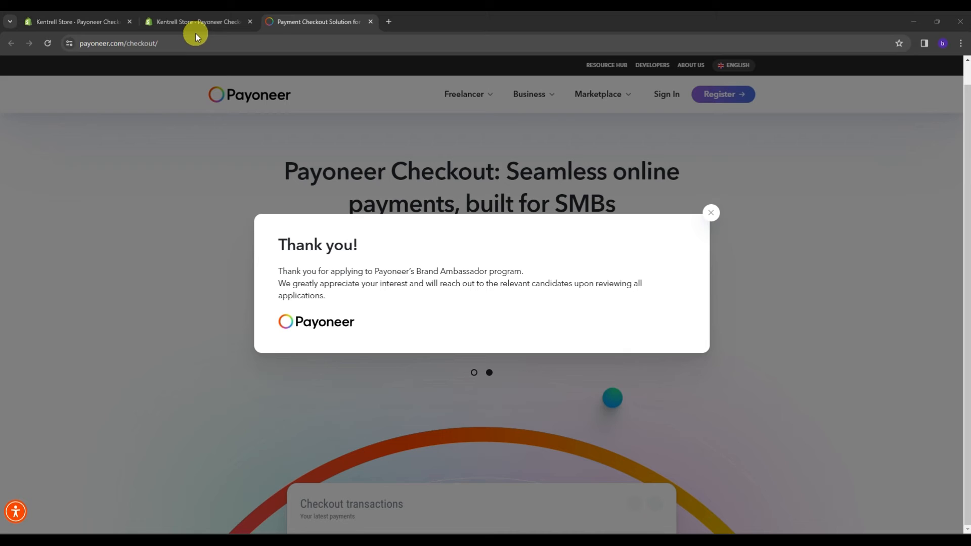
pyautogui.moveTo(197, 21)
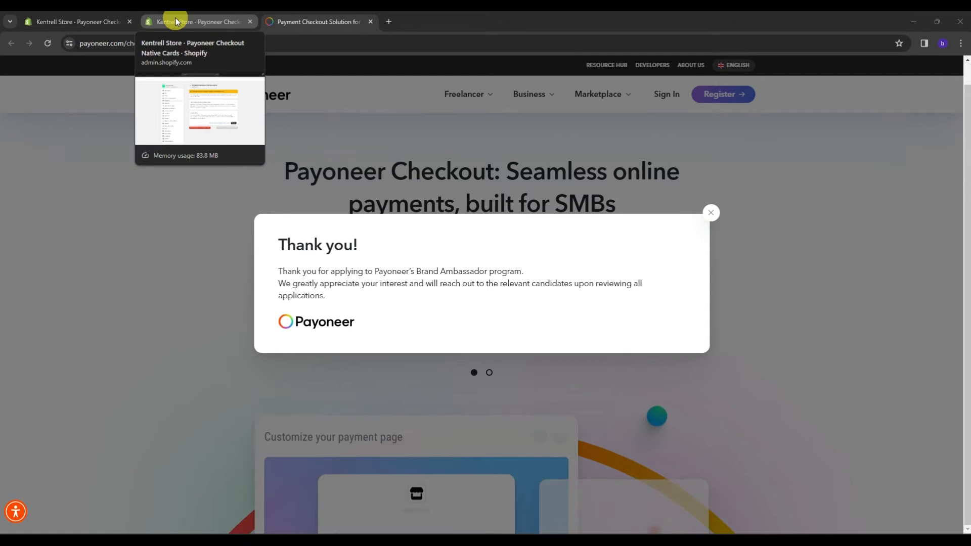
# - Return to the Shopify admin tab with the Payoneer Checkout Native Cards provider page
pyautogui.click(197, 21)
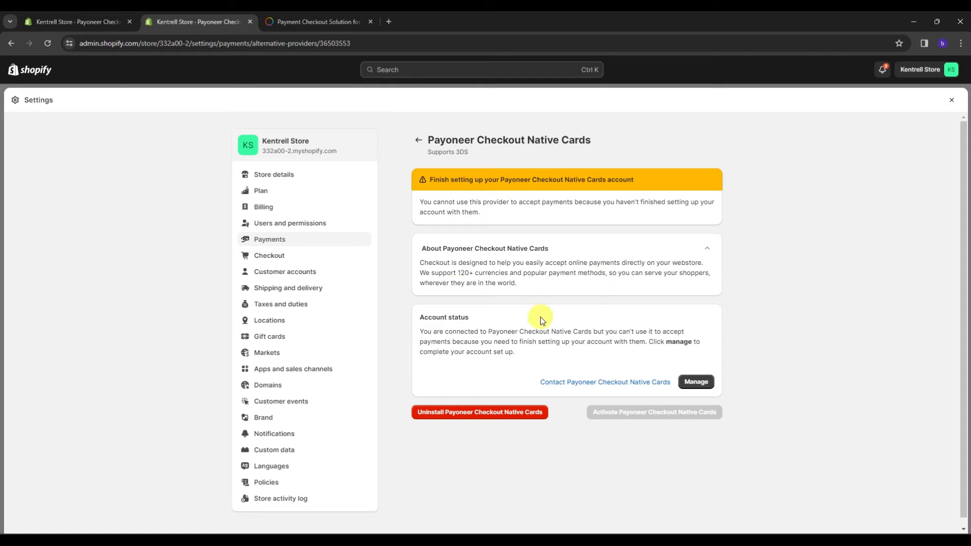
pyautogui.moveTo(537, 249)
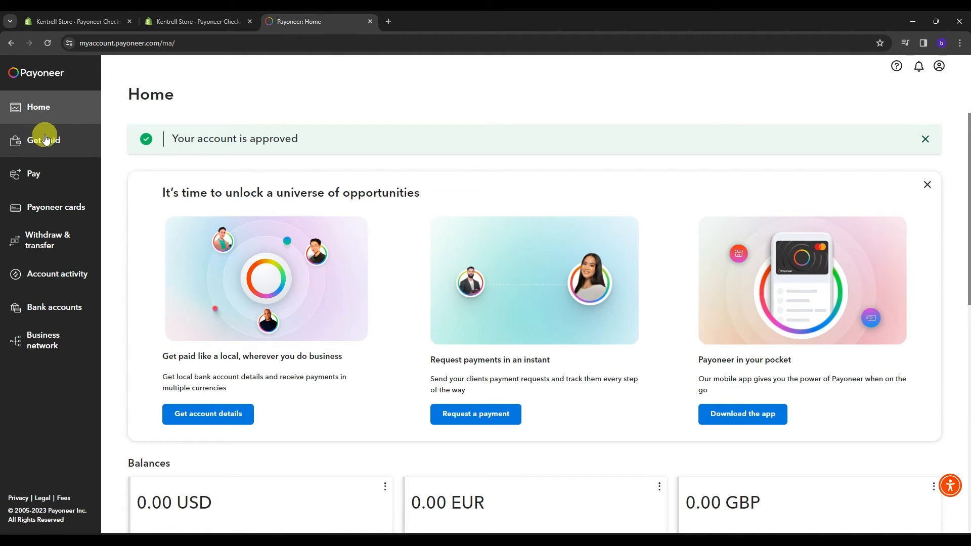
# - Under Get paid, request a payment via marketplace and open Flexible Ways to Get Paid
pyautogui.click(43, 140)
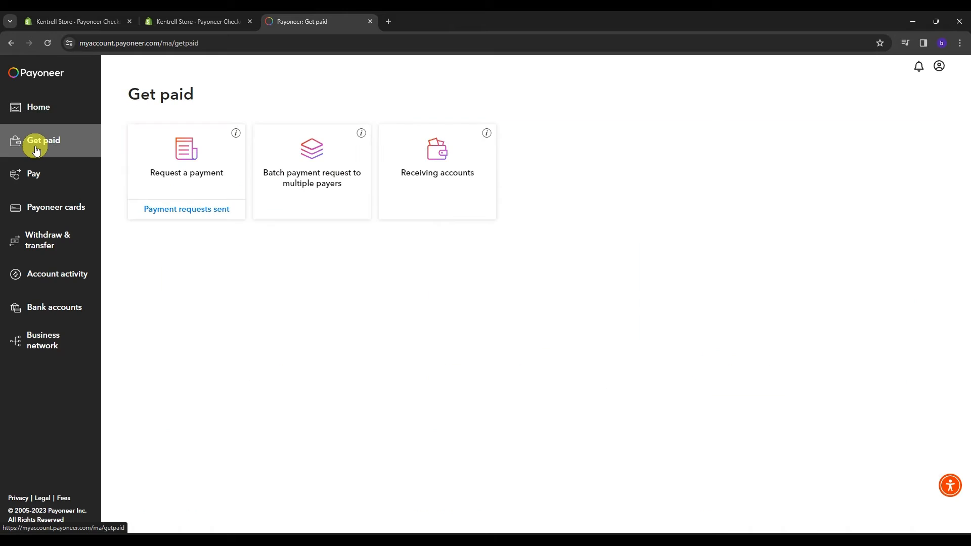
pyautogui.click(185, 170)
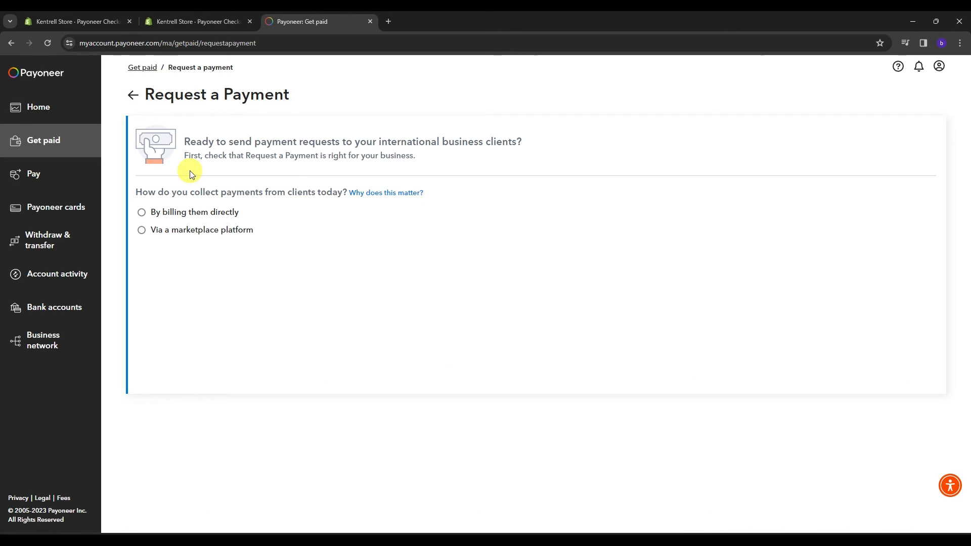
pyautogui.moveTo(340, 140)
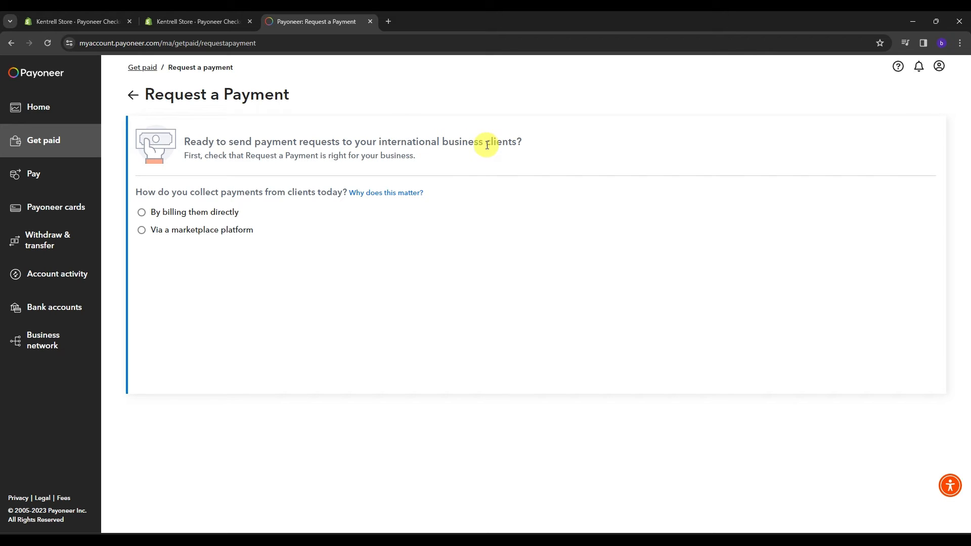
pyautogui.moveTo(148, 196)
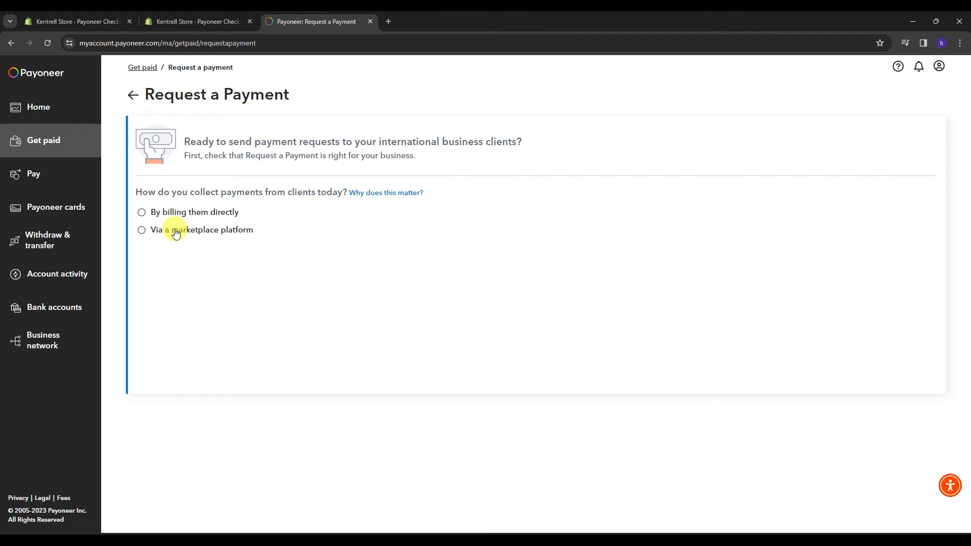
pyautogui.click(141, 229)
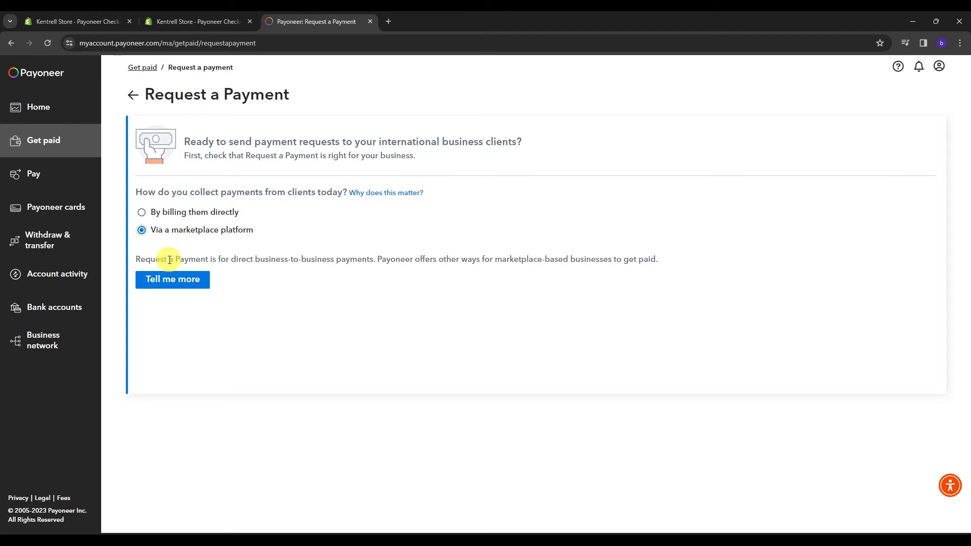
pyautogui.click(172, 280)
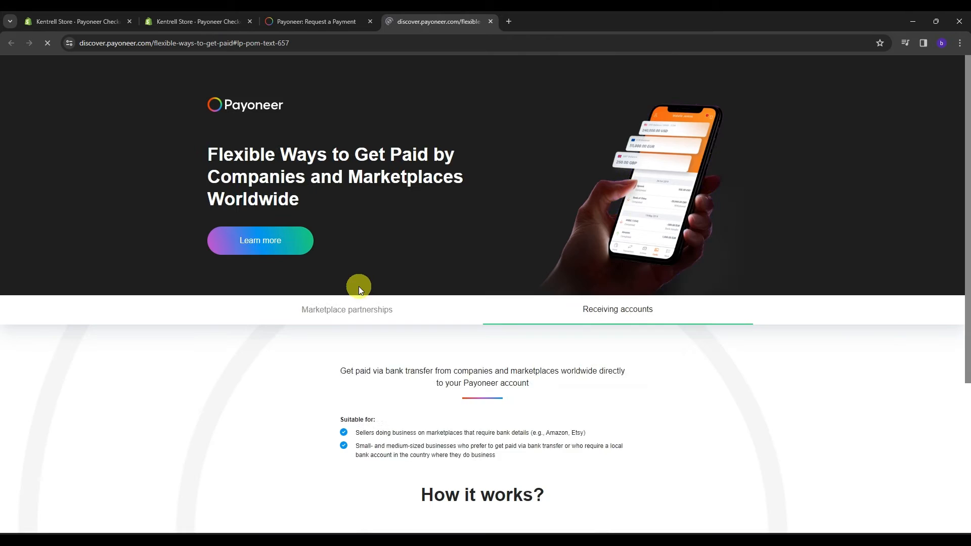
pyautogui.scroll(-3)
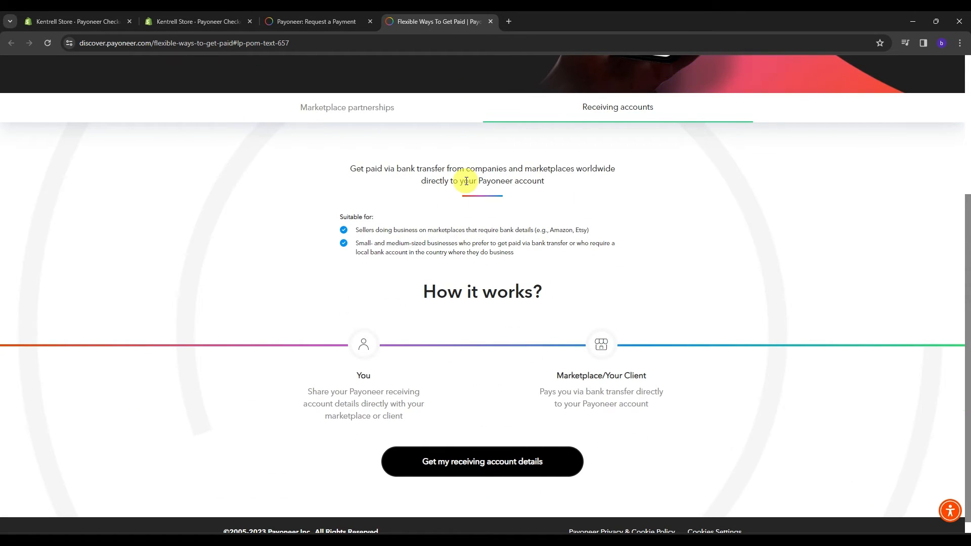
pyautogui.moveTo(438, 303)
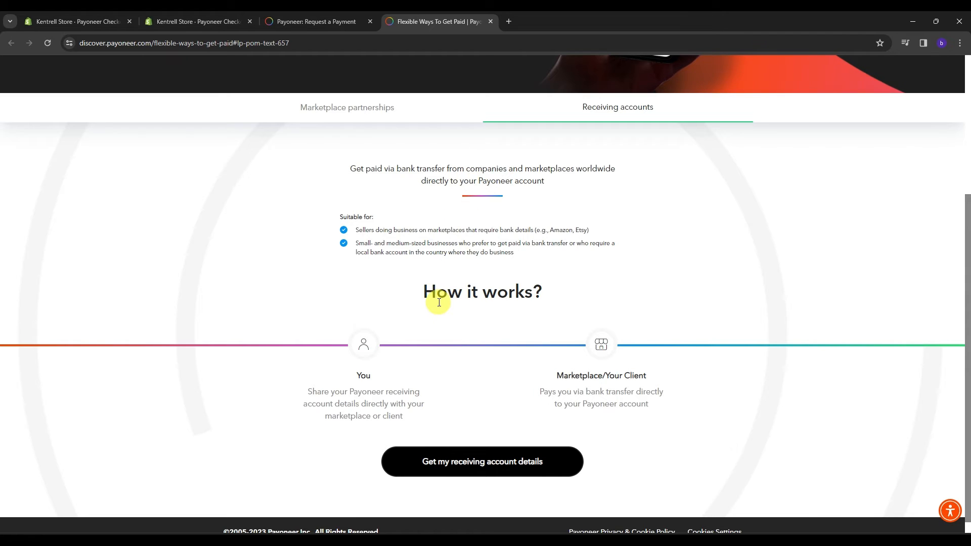
pyautogui.moveTo(488, 327)
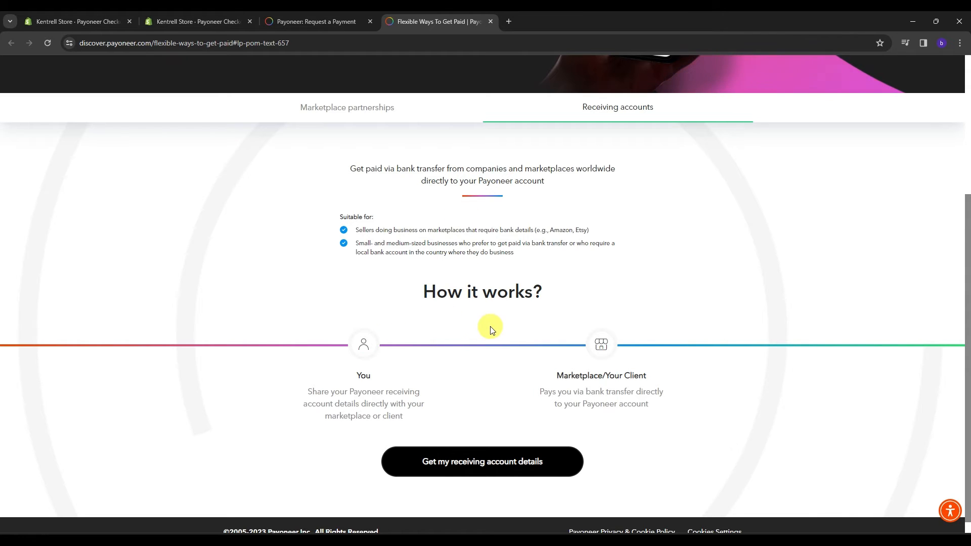
# - Request Payoneer receiving account details for USA (USD) and submit the request
pyautogui.click(482, 461)
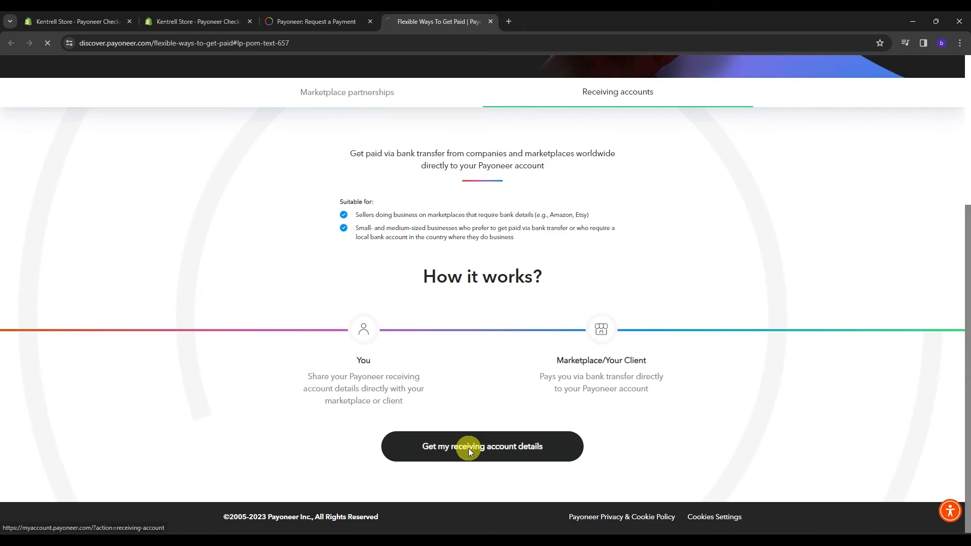
pyautogui.click(482, 446)
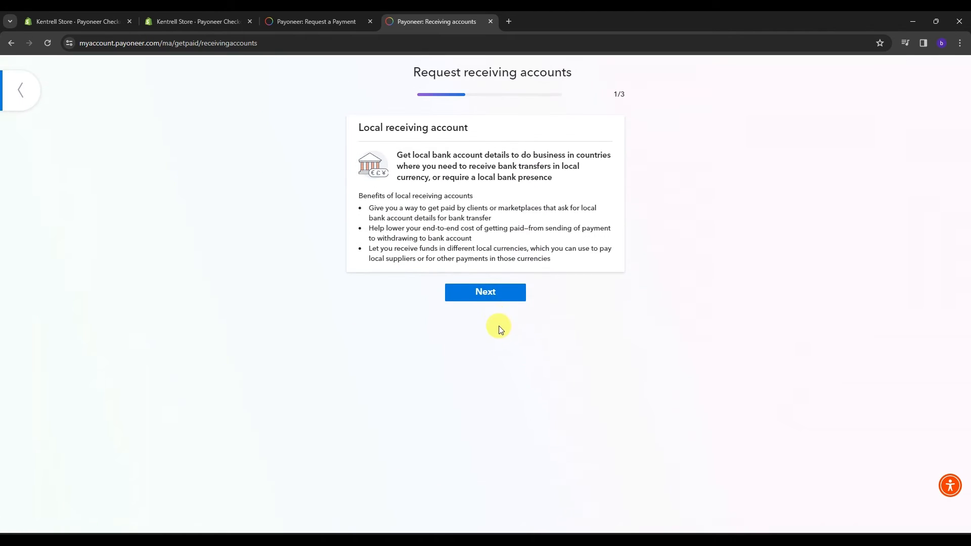
pyautogui.click(485, 291)
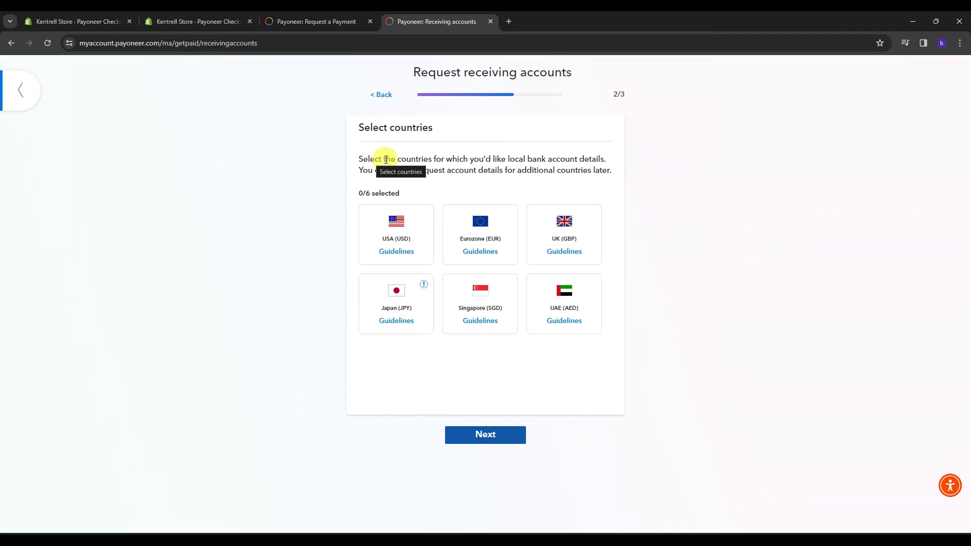
pyautogui.moveTo(501, 171)
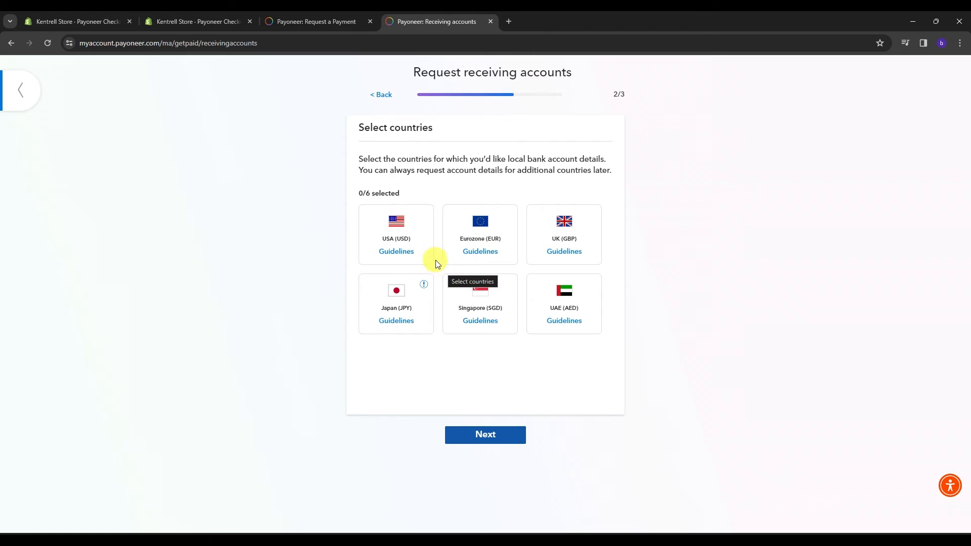
pyautogui.click(396, 234)
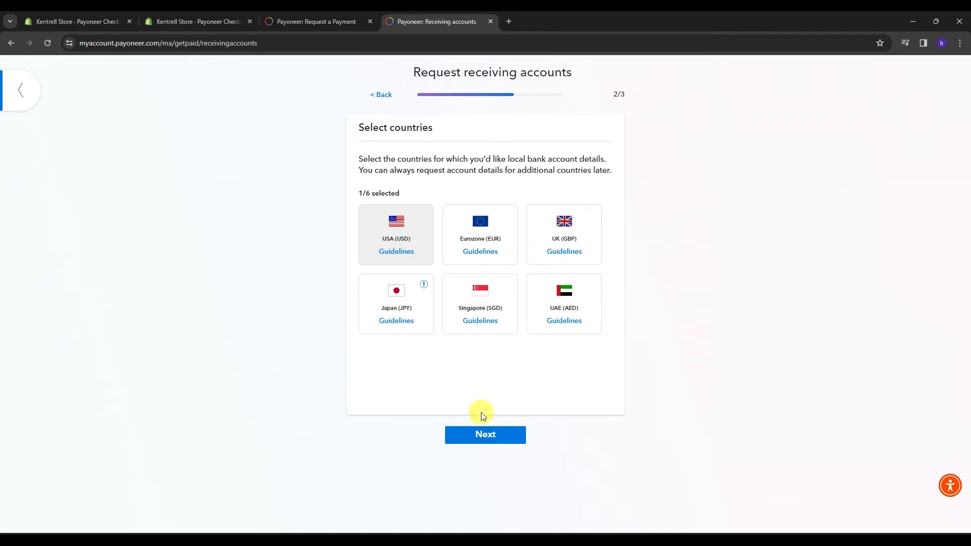
pyautogui.click(485, 434)
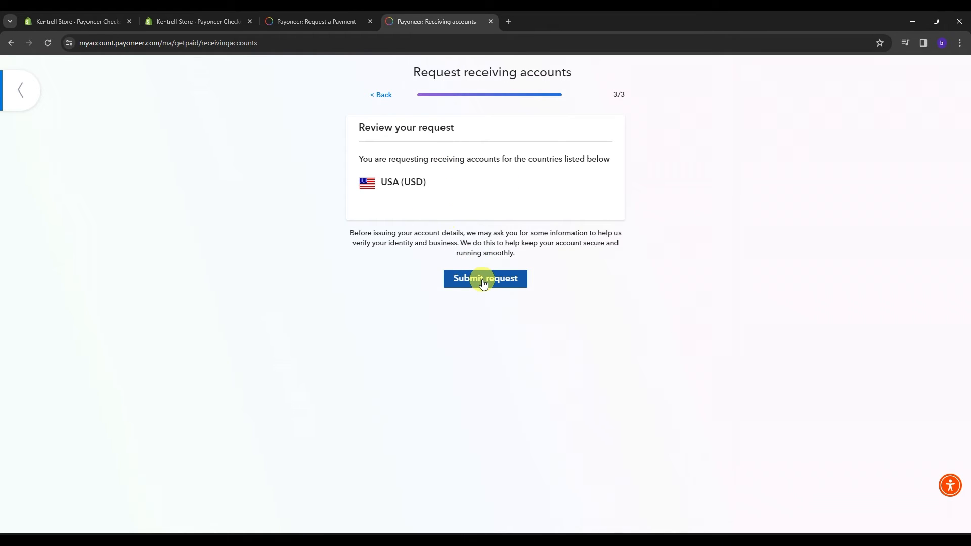
pyautogui.click(485, 278)
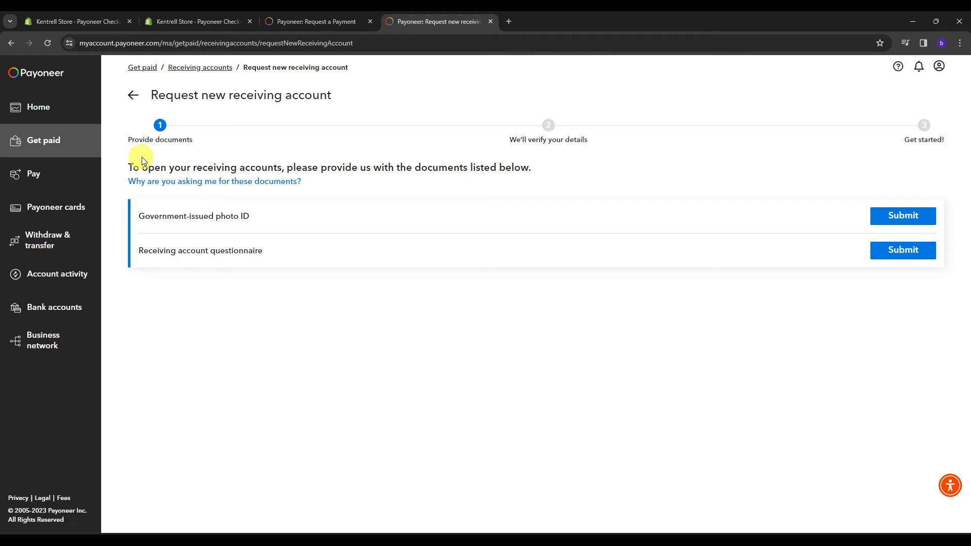
pyautogui.moveTo(371, 171)
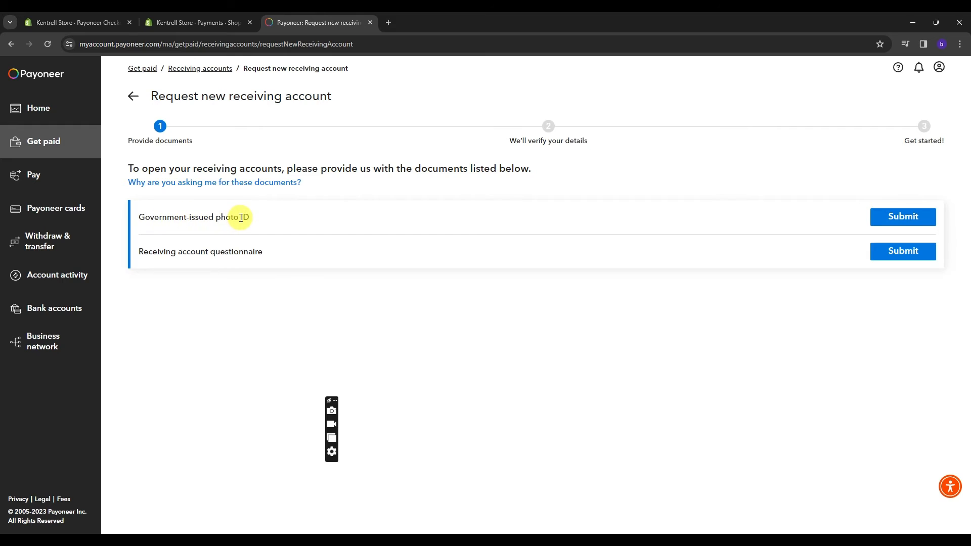
pyautogui.moveTo(226, 256)
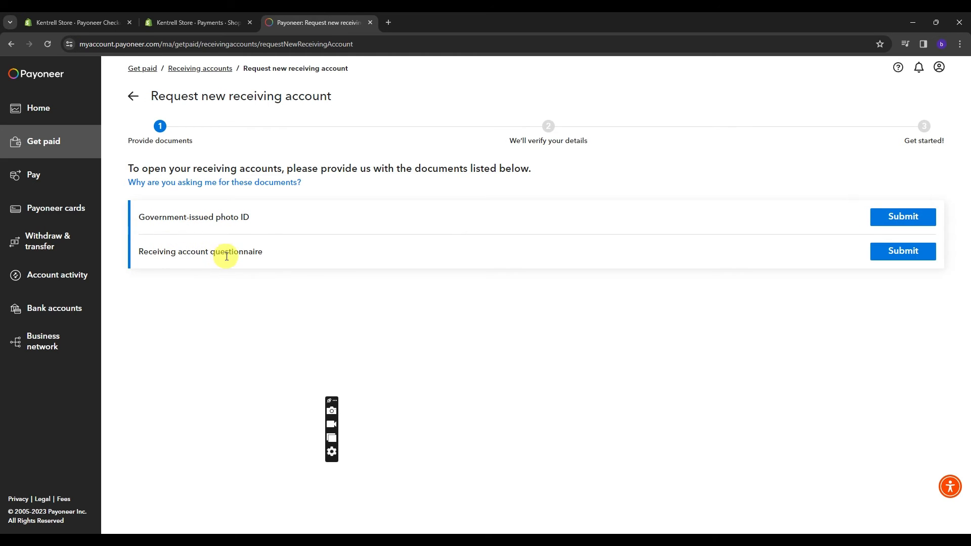
pyautogui.click(902, 250)
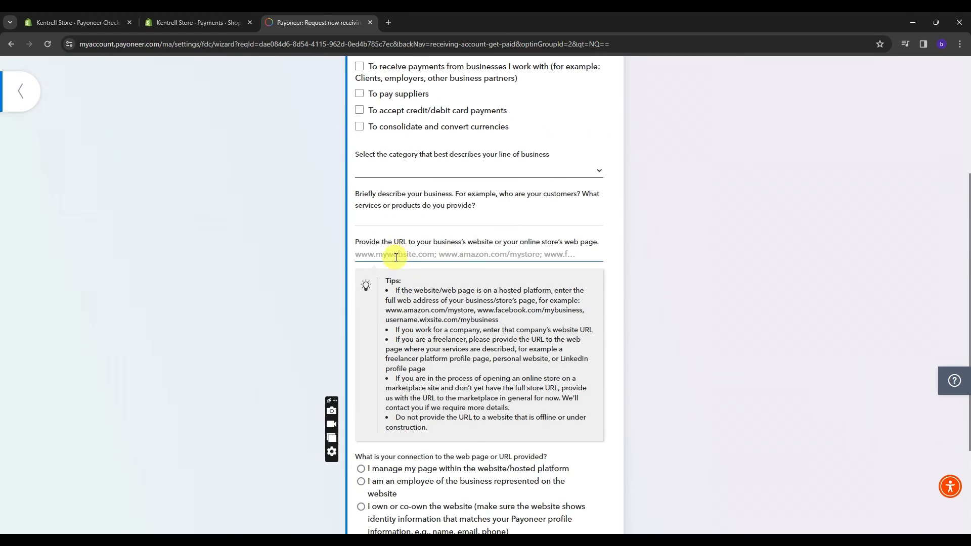
pyautogui.scroll(-3)
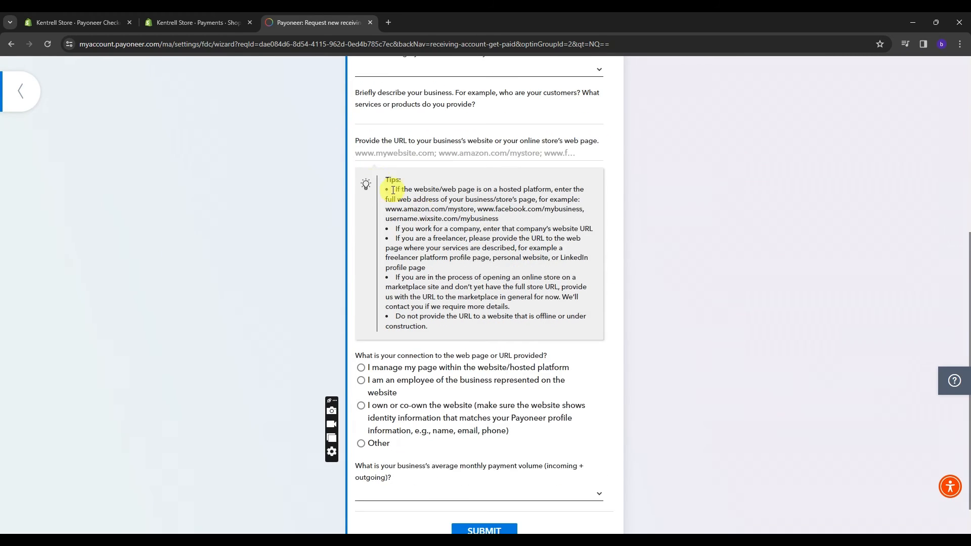
pyautogui.scroll(-3)
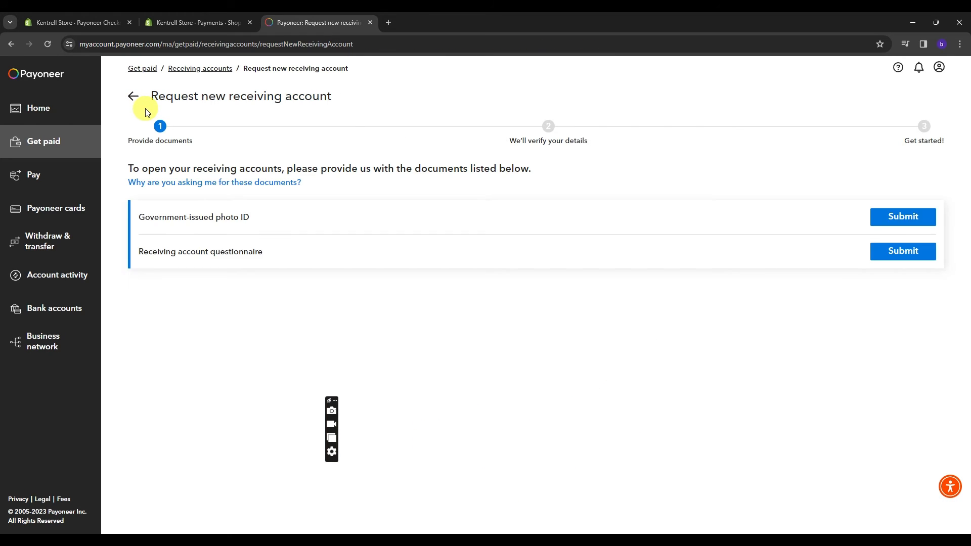
pyautogui.moveTo(437, 238)
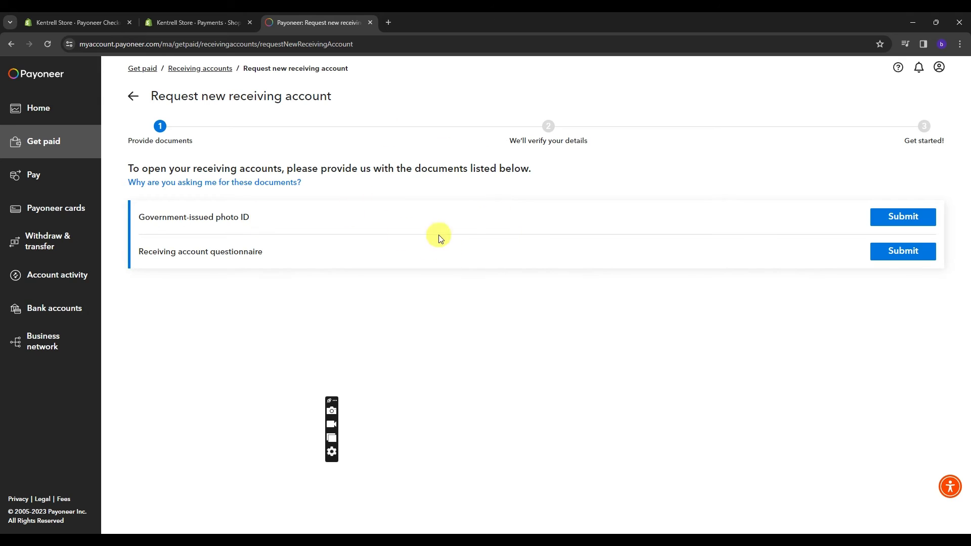
pyautogui.moveTo(386, 243)
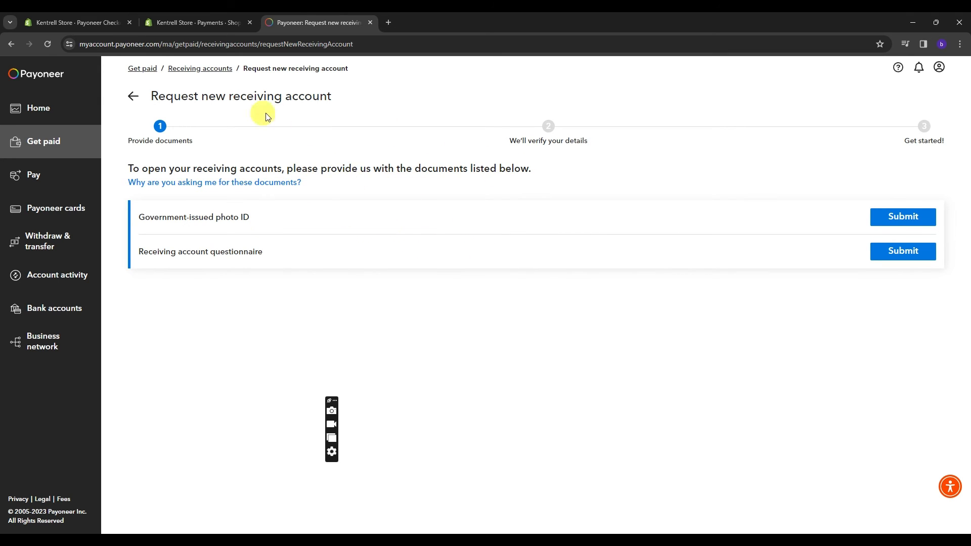
pyautogui.moveTo(354, 171)
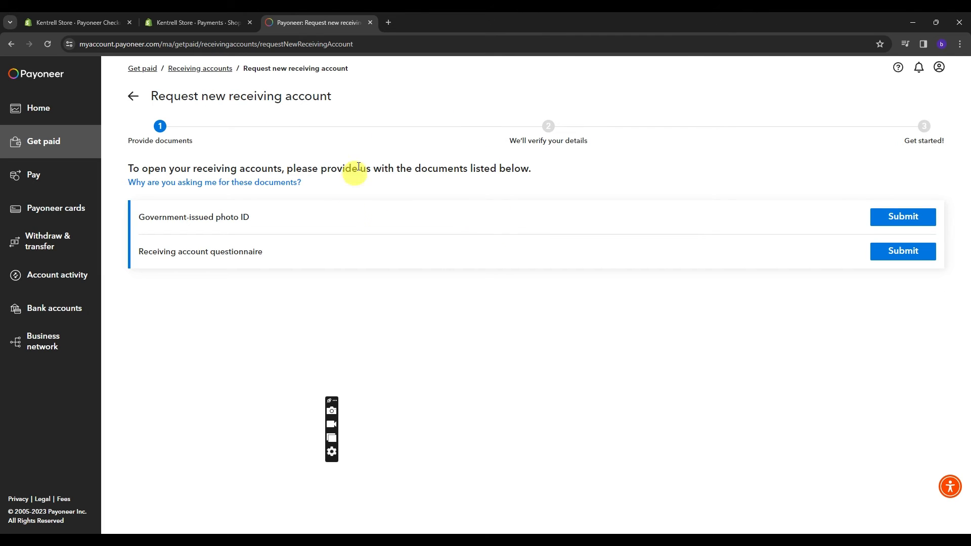
pyautogui.moveTo(425, 173)
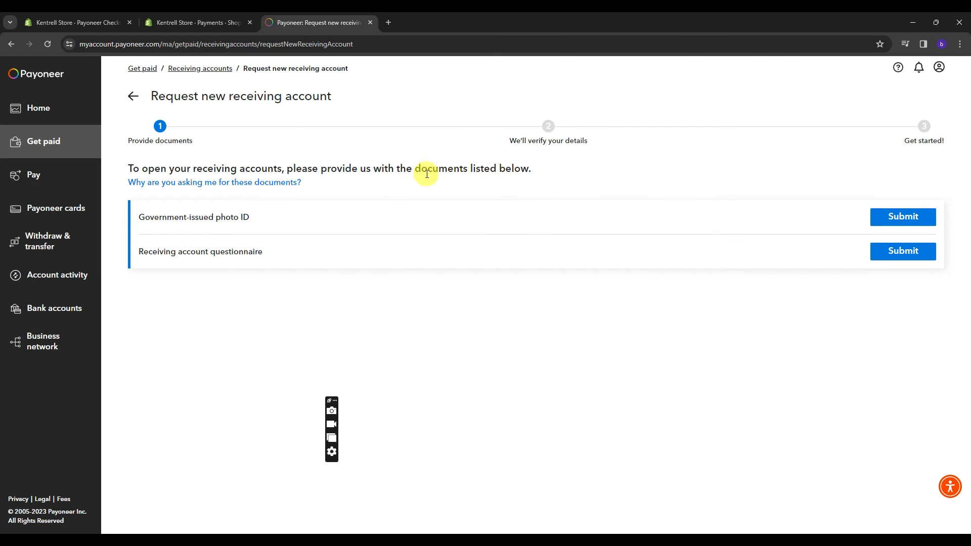
pyautogui.moveTo(285, 119)
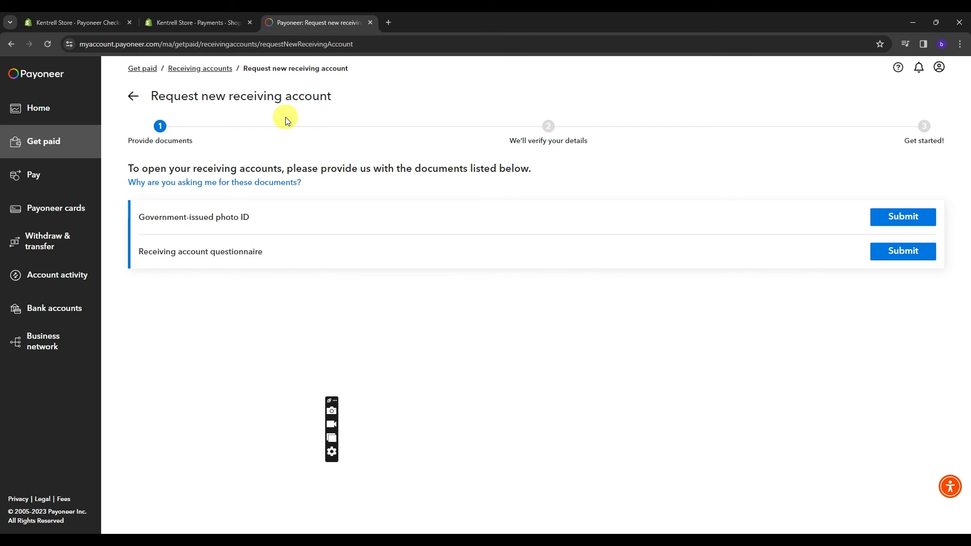
pyautogui.moveTo(481, 152)
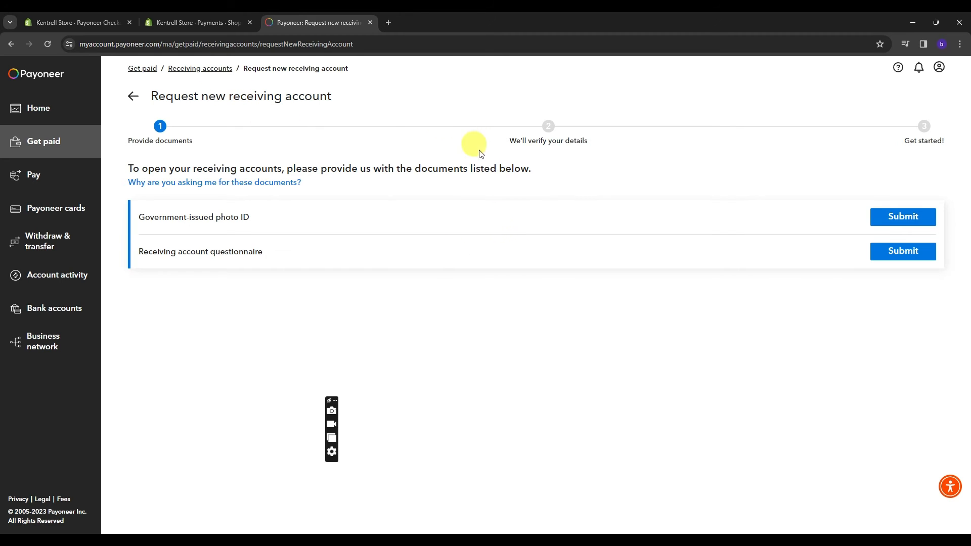
pyautogui.moveTo(502, 198)
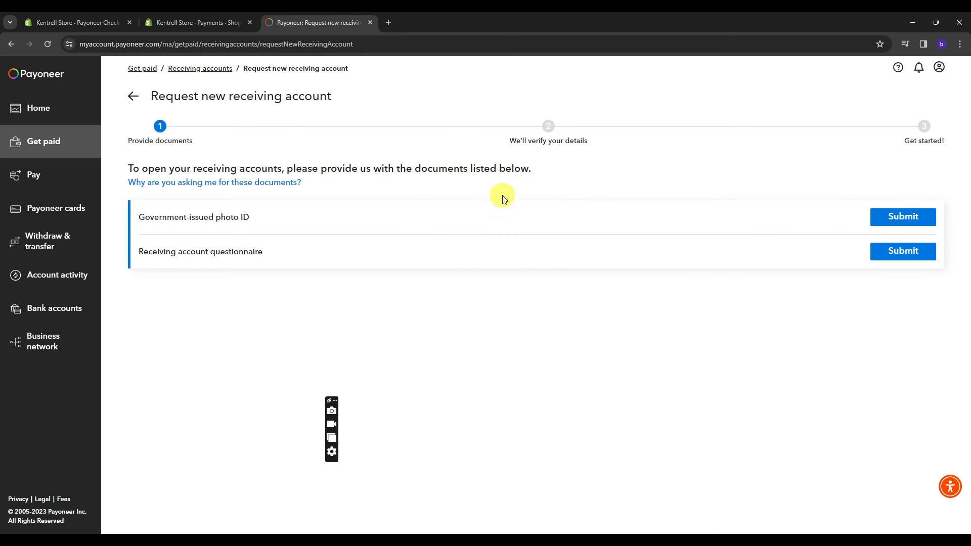
pyautogui.moveTo(284, 121)
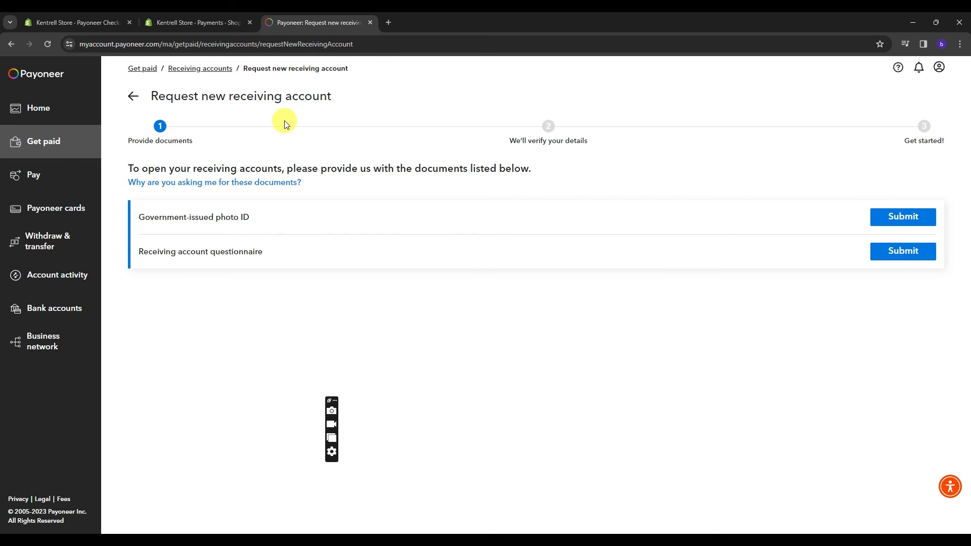
# - Return to Shopify Payments settings and list third-party providers, including Payoneer Checkout Native Cards
pyautogui.click(197, 22)
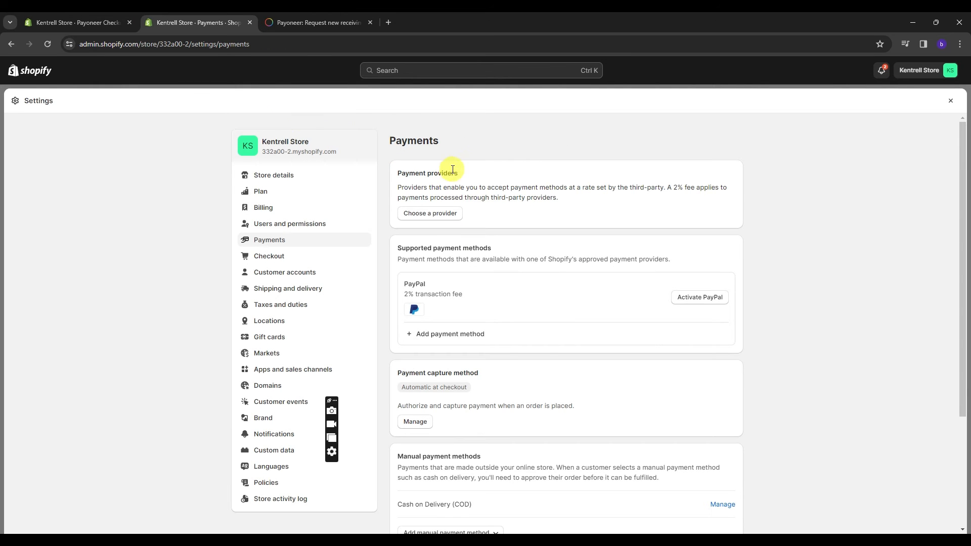
pyautogui.moveTo(458, 215)
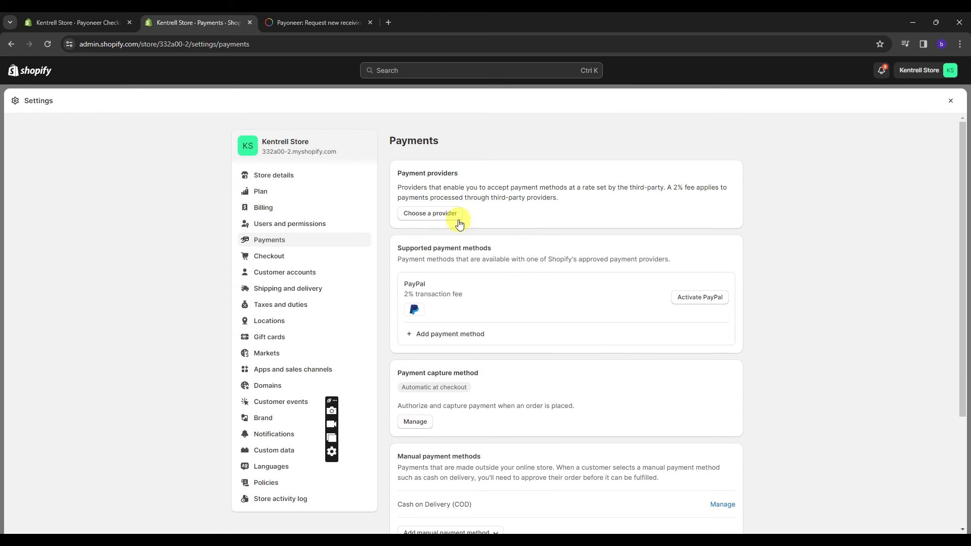
pyautogui.moveTo(523, 260)
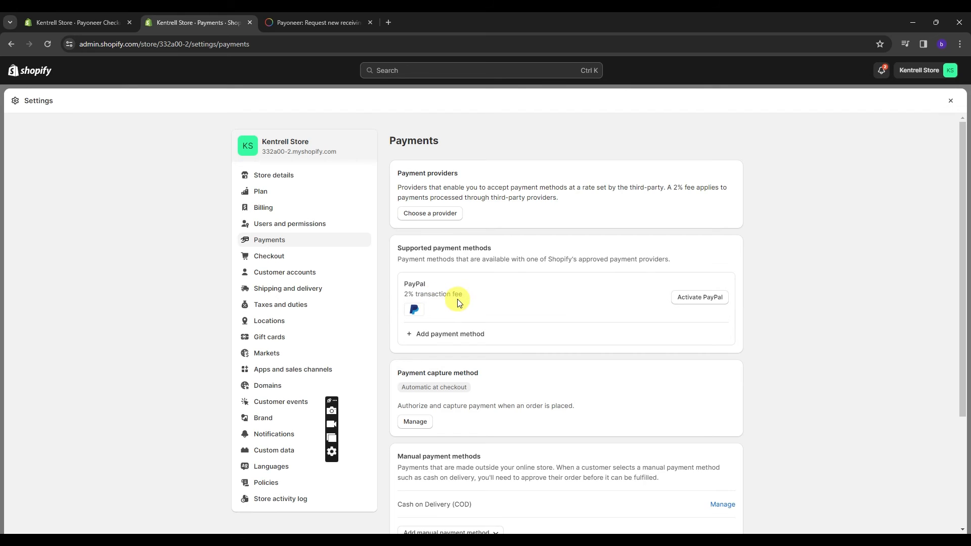
pyautogui.moveTo(414, 310)
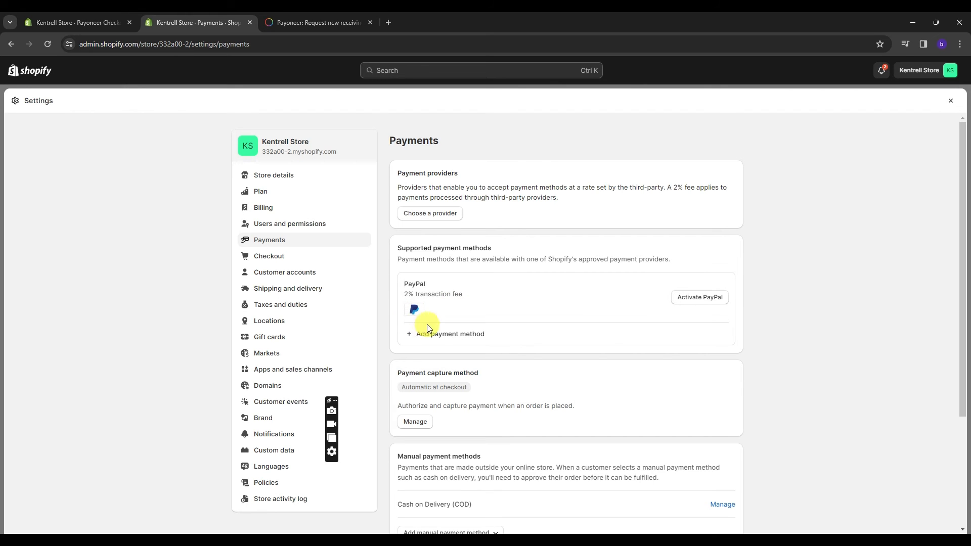
pyautogui.moveTo(457, 281)
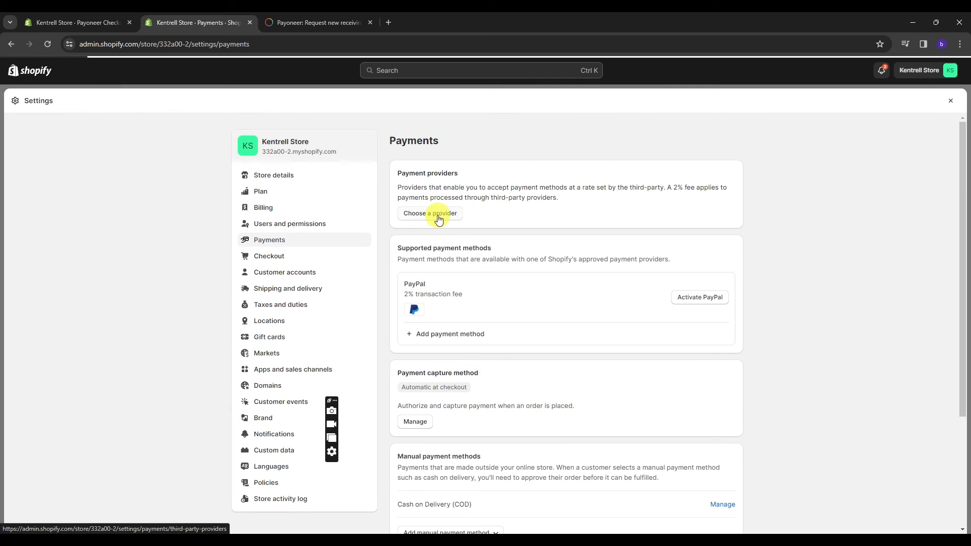
pyautogui.click(430, 214)
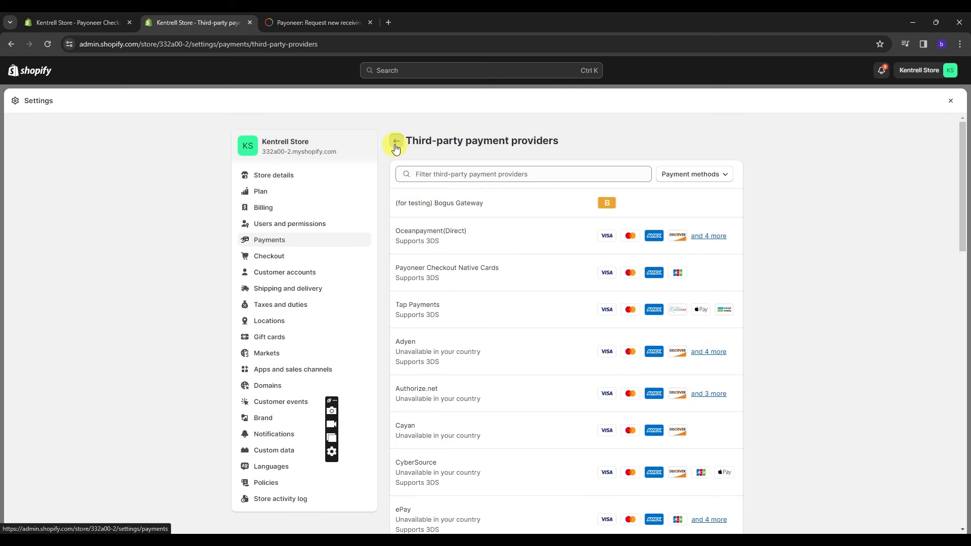
# - Back on Payments, show the manual payment options: custom method, Bank Deposit, Money Order
pyautogui.click(395, 142)
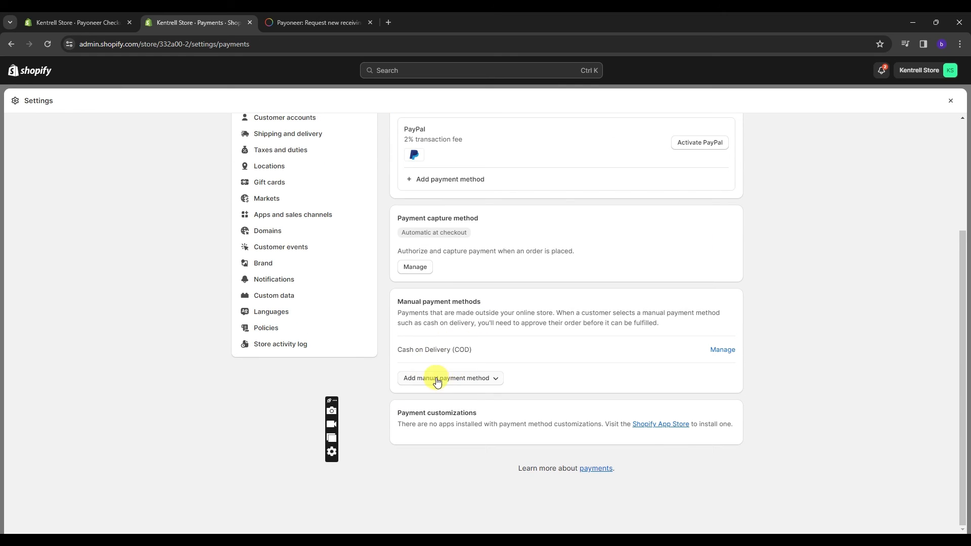
pyautogui.moveTo(488, 379)
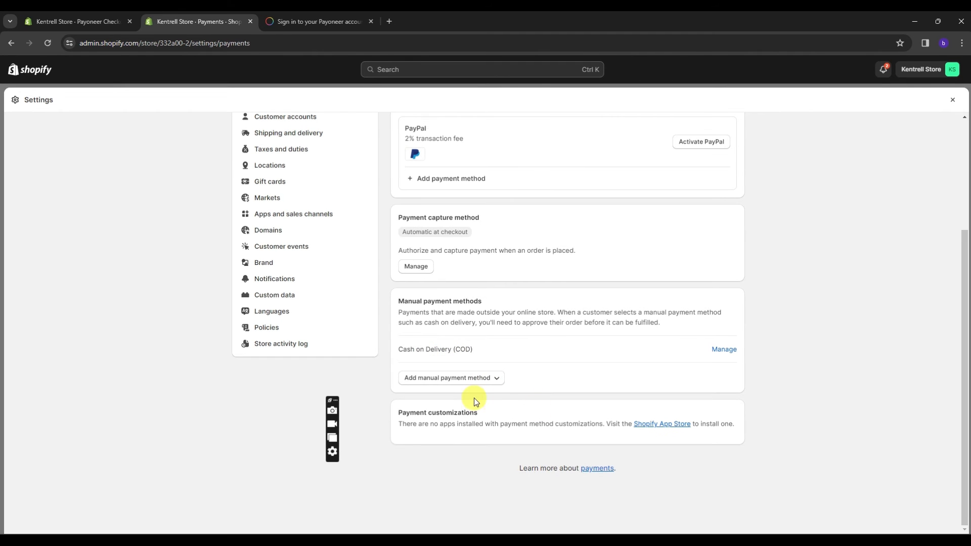
pyautogui.moveTo(433, 366)
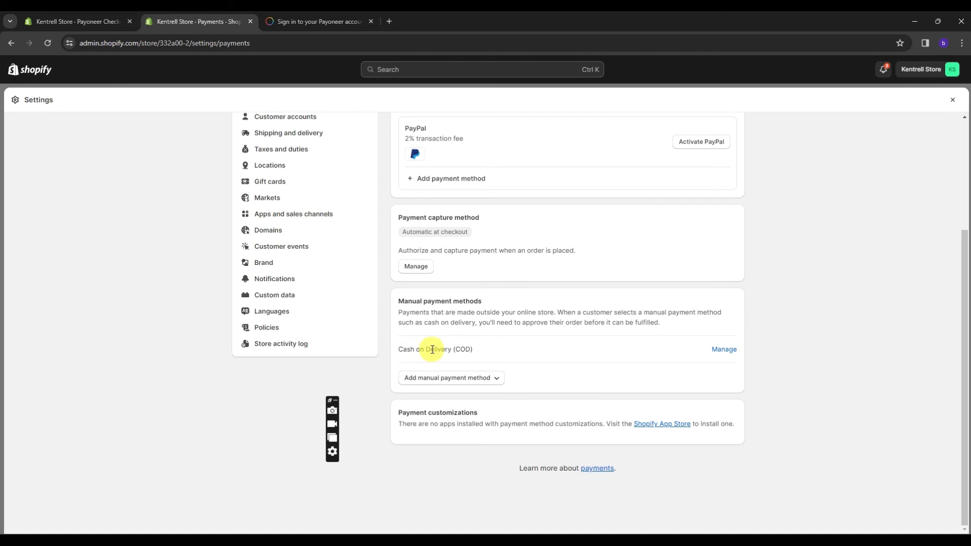
pyautogui.moveTo(425, 353)
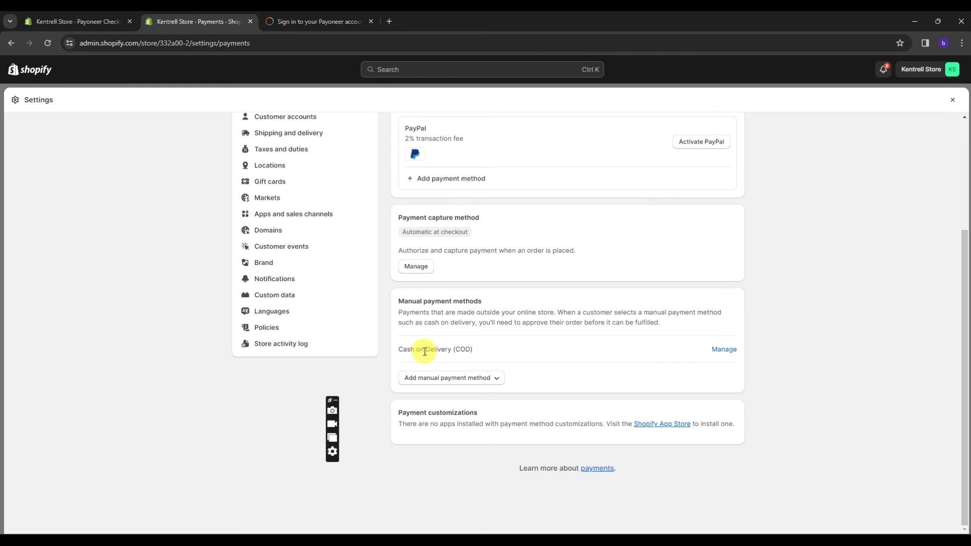
pyautogui.click(450, 377)
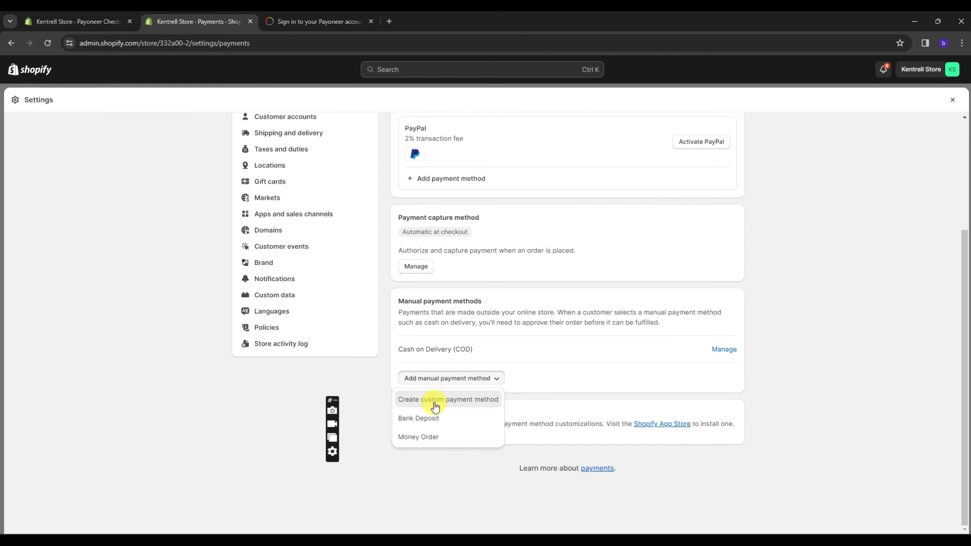
# - Draft a custom manual method with details 'Please send it to my Payoneer account.'
pyautogui.click(447, 399)
pyautogui.write('Payoneer')
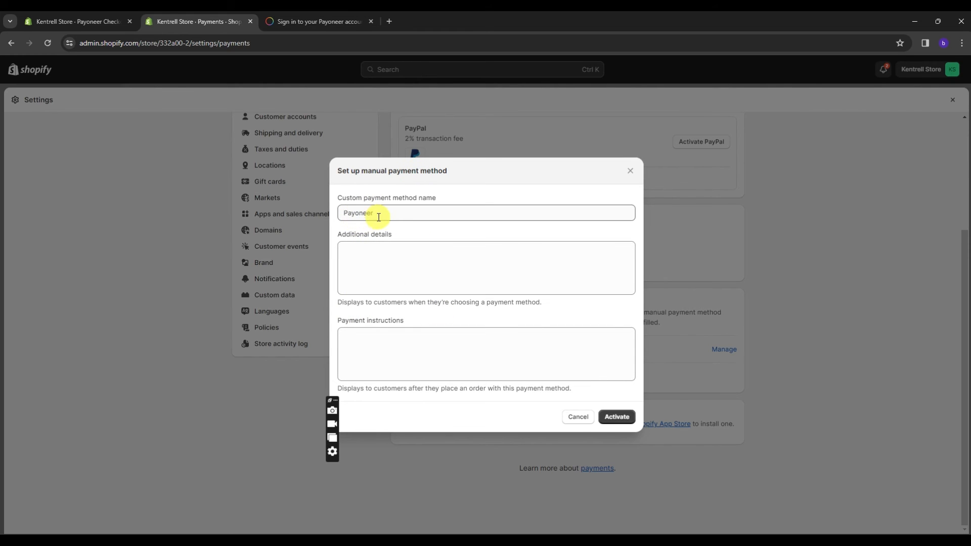
pyautogui.click(486, 267)
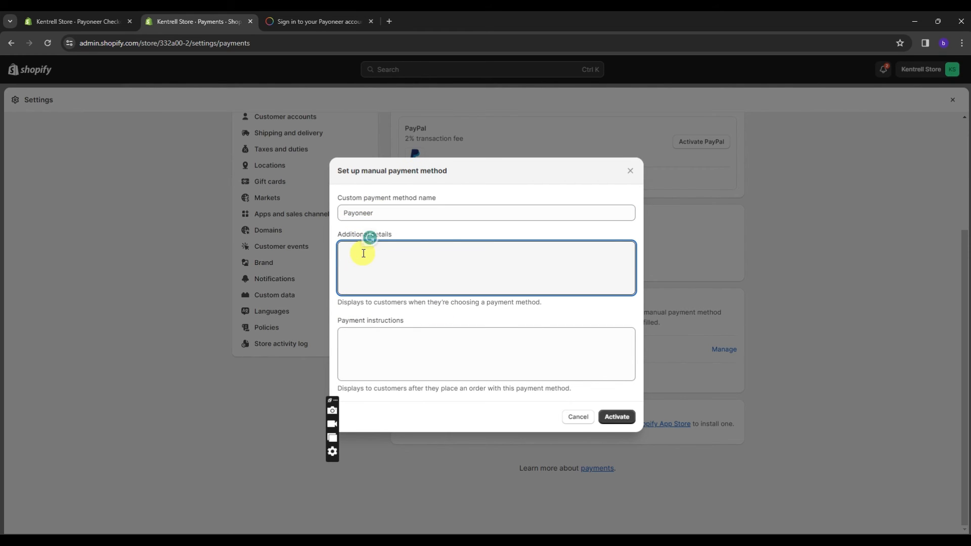
pyautogui.write('Please send it t')
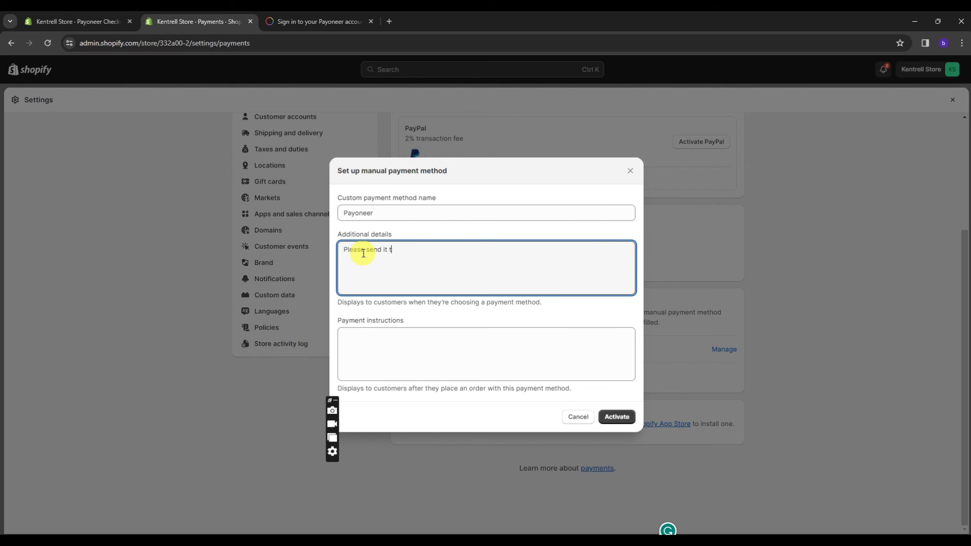
pyautogui.write('o my Payoneer')
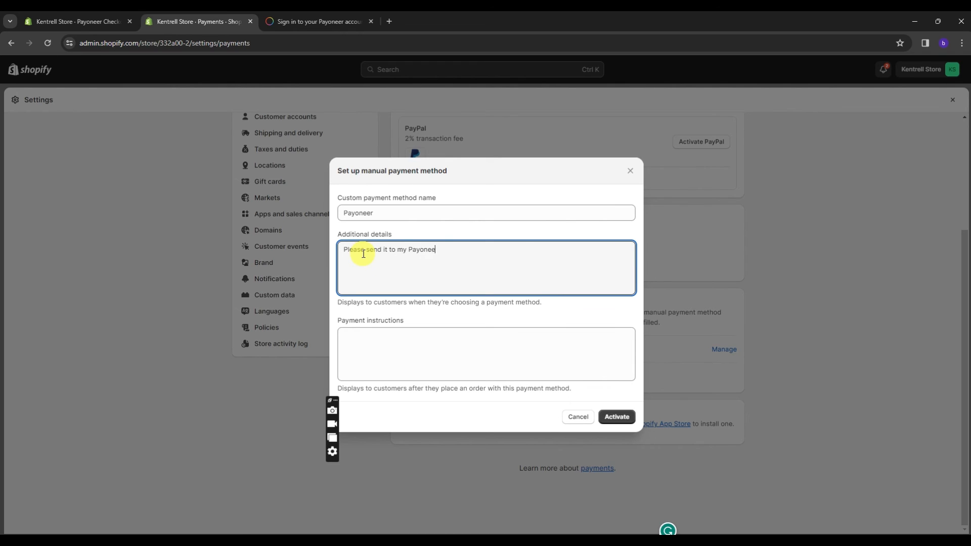
pyautogui.write('account')
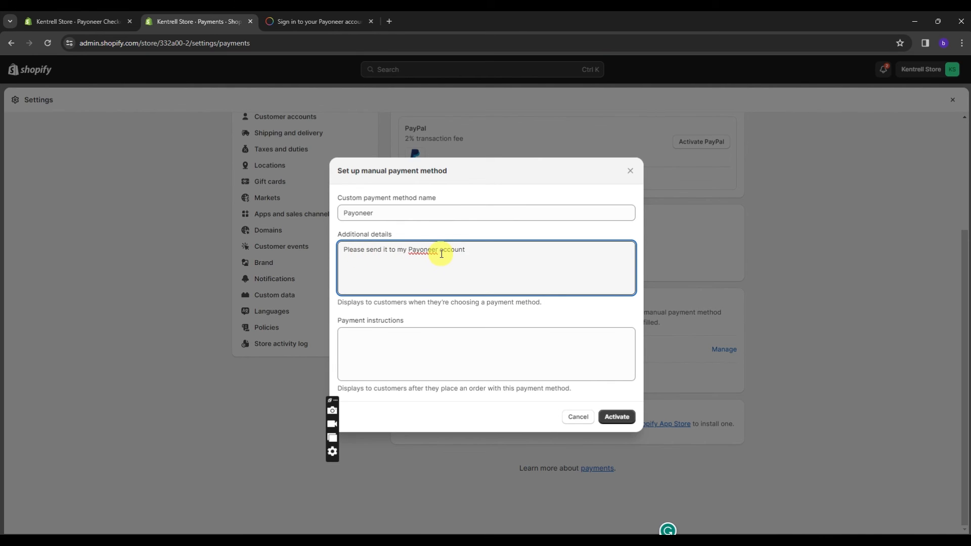
pyautogui.write('.')
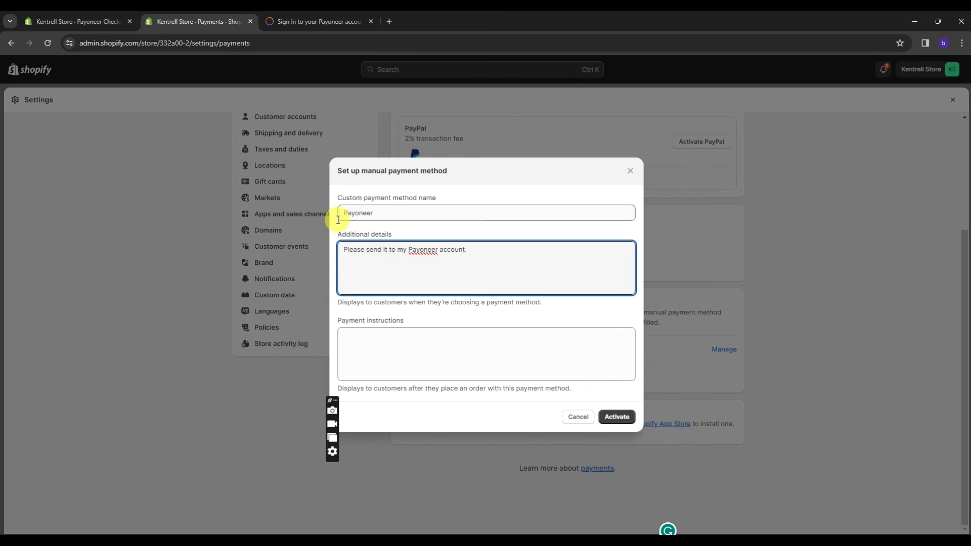
pyautogui.moveTo(441, 282)
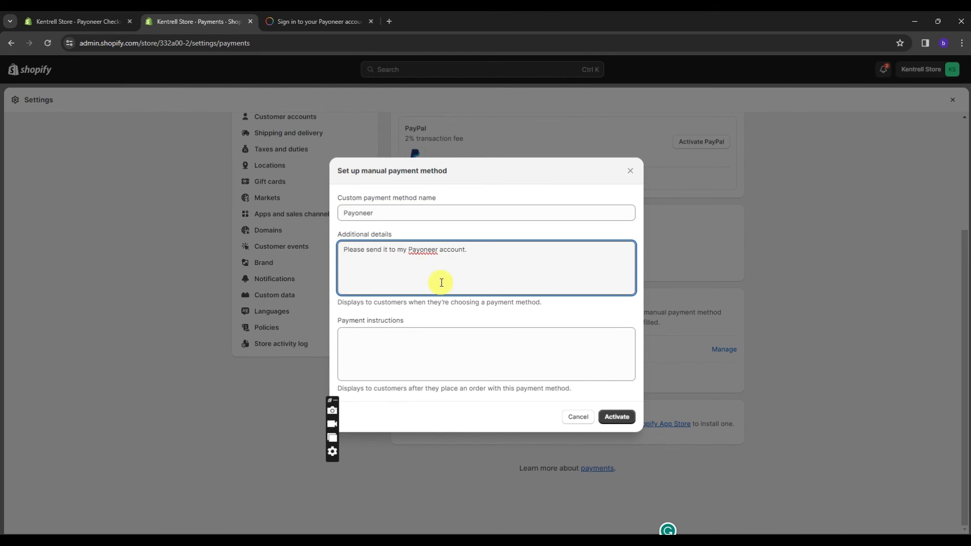
pyautogui.moveTo(425, 322)
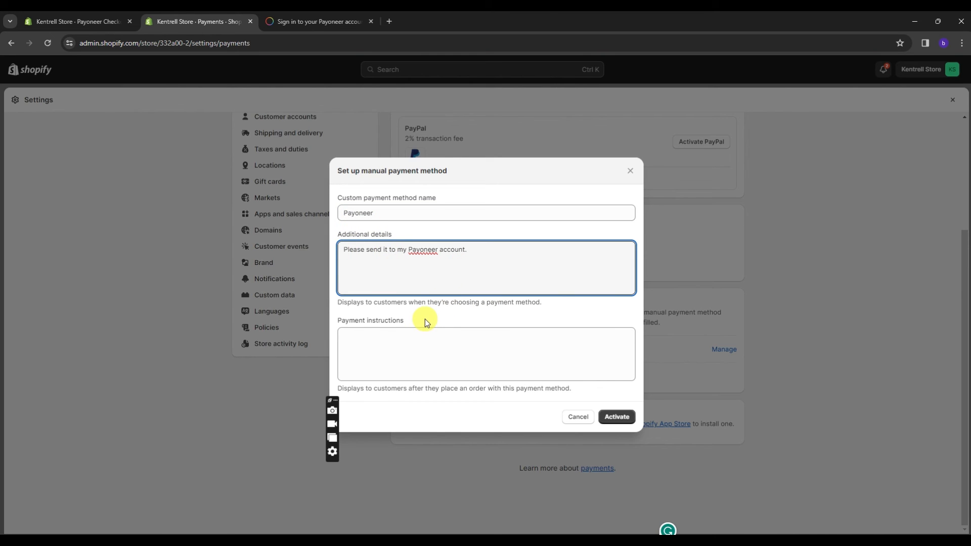
pyautogui.moveTo(412, 322)
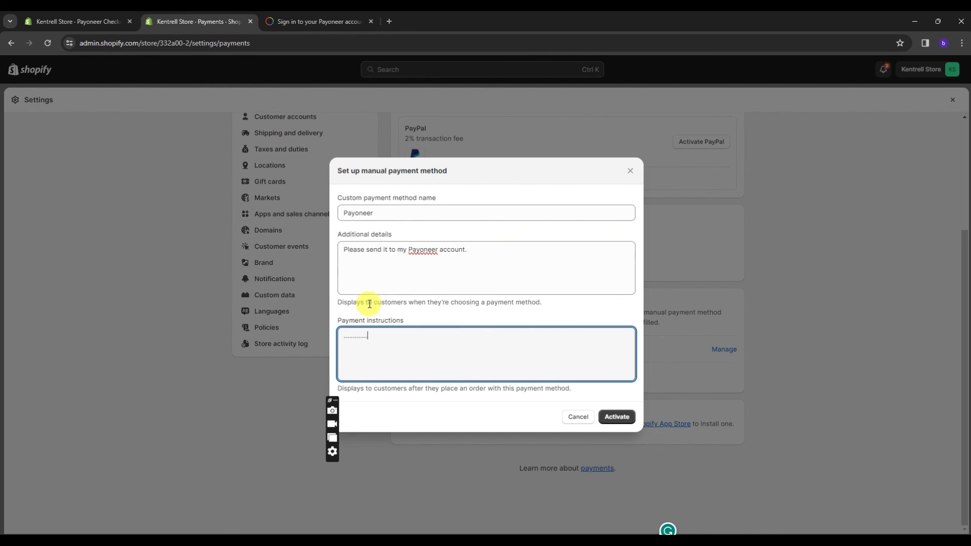
pyautogui.moveTo(440, 334)
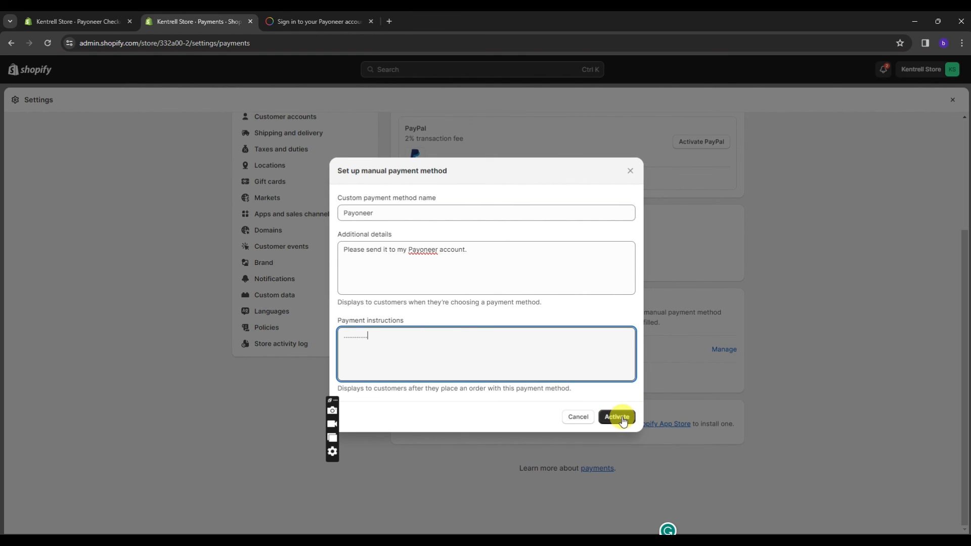
pyautogui.moveTo(578, 425)
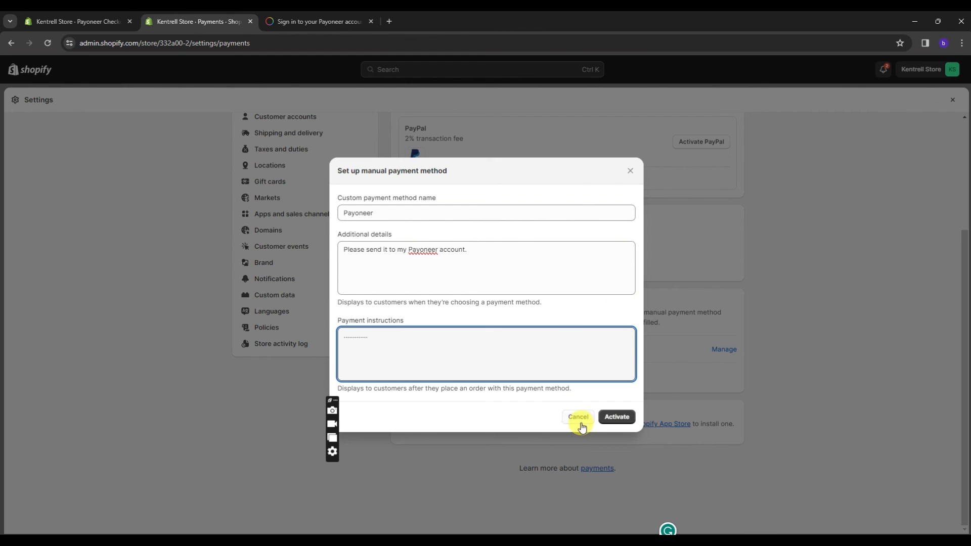
# - Cancel the Payoneer draft and scroll Payments settings, leaving only Cash on Delivery
pyautogui.click(577, 416)
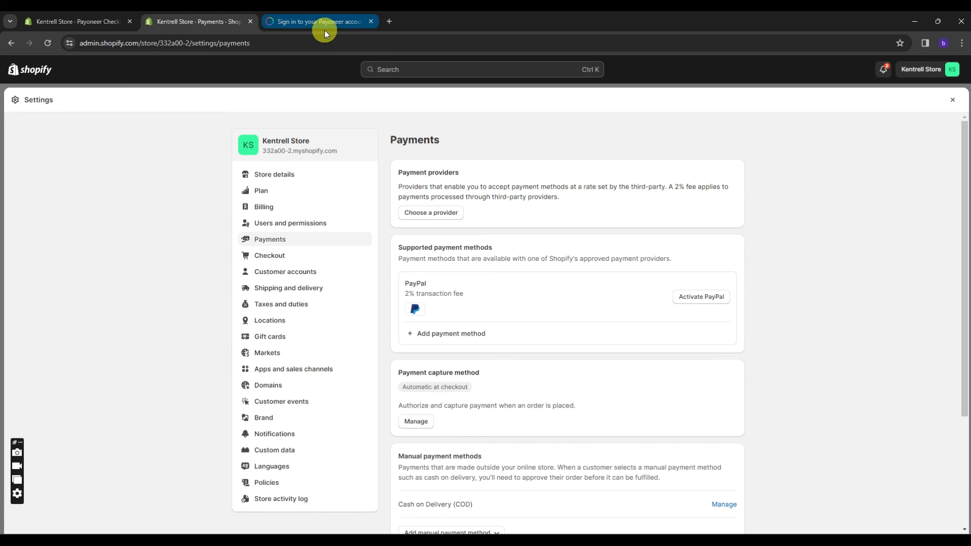
pyautogui.scroll(-3)
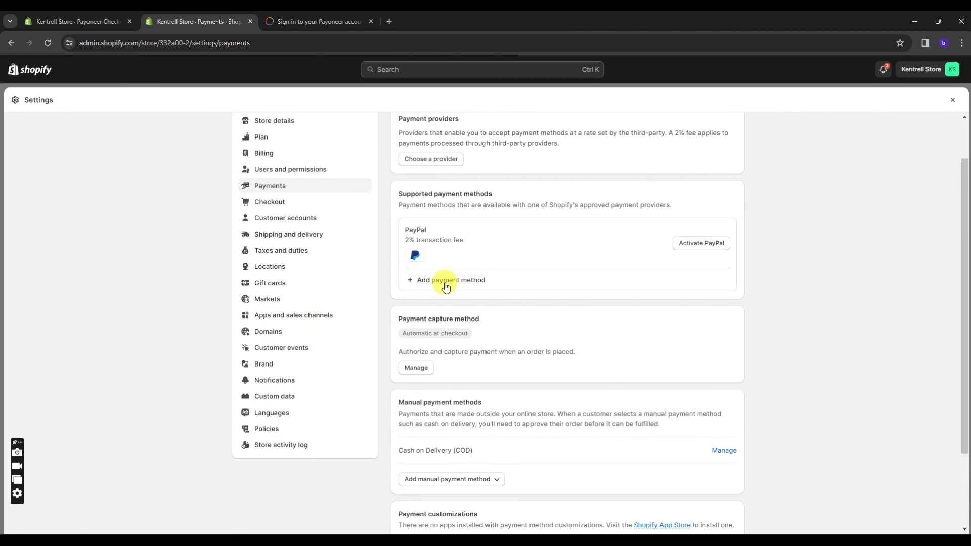
pyautogui.moveTo(430, 304)
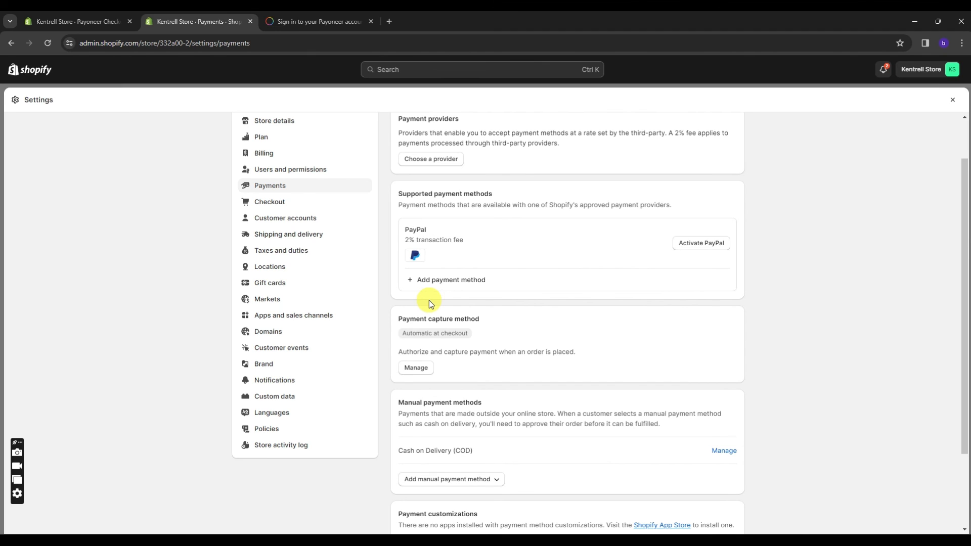
pyautogui.moveTo(470, 191)
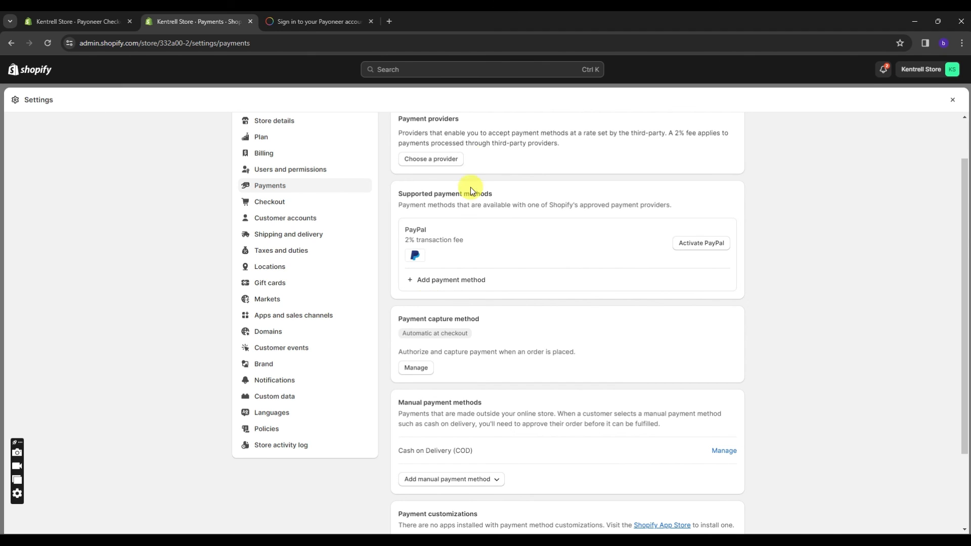